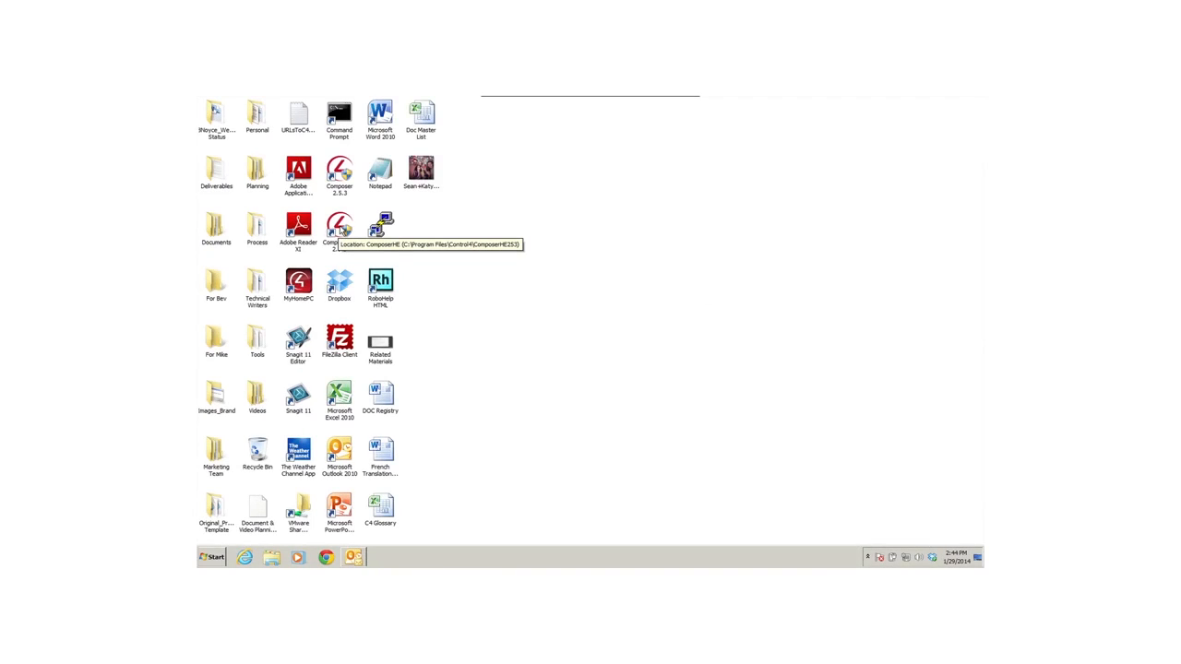
# Step: Launch ComposerHE 2.5.3 from the desktop and approve the User Account Control prompt
pyautogui.doubleClick(331, 226)
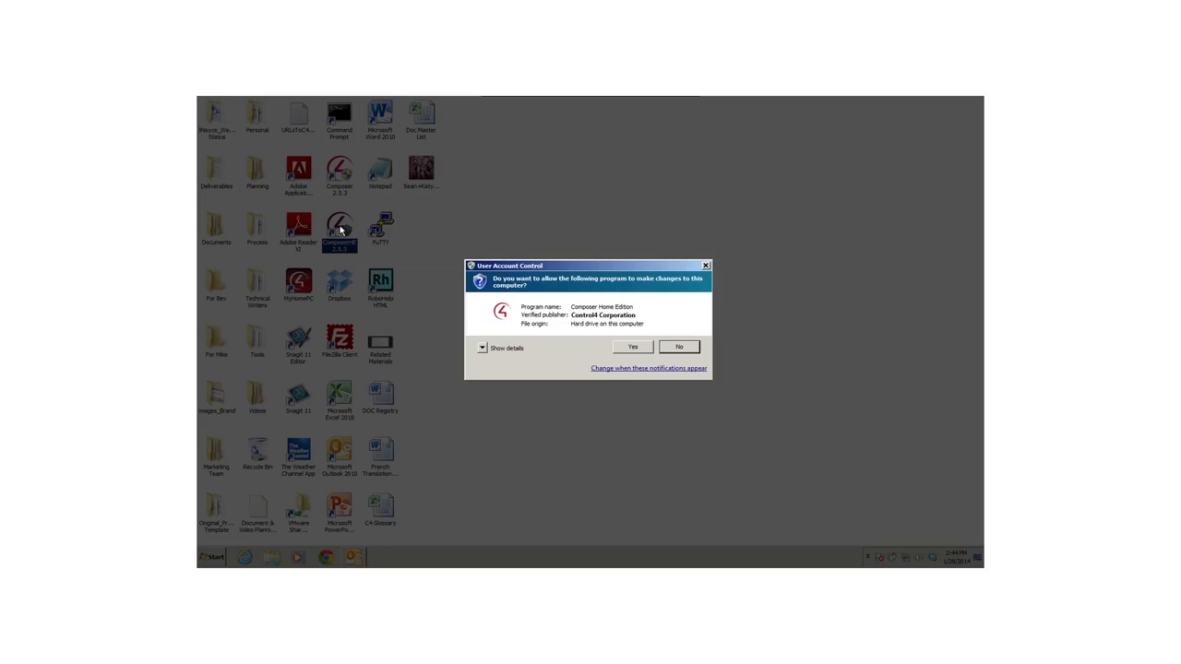
pyautogui.click(632, 346)
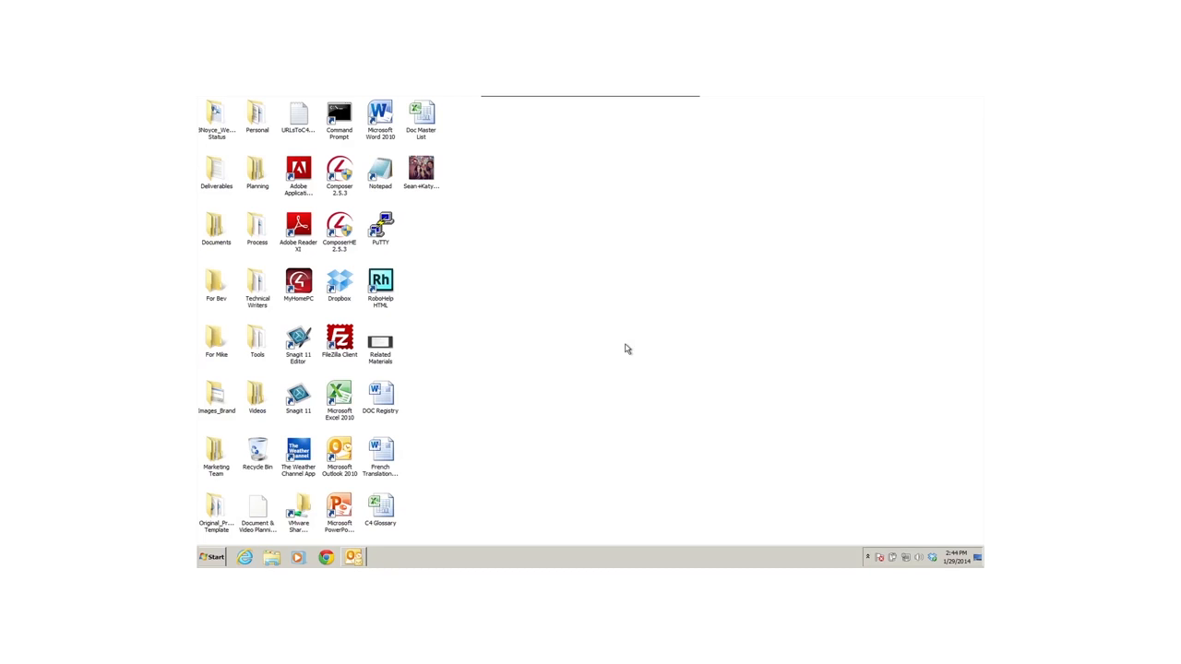
# Step: Bring up Composer HE's Connect to screen with local-network and remote Director options
pyautogui.doubleClick(339, 173)
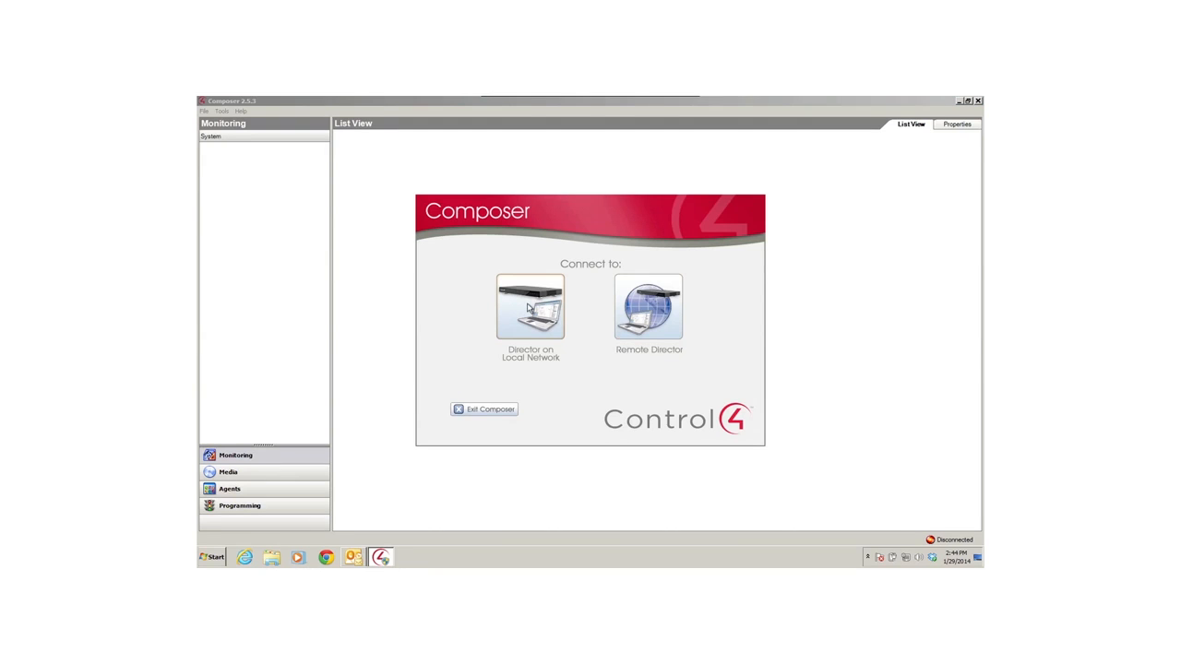
pyautogui.moveTo(651, 313)
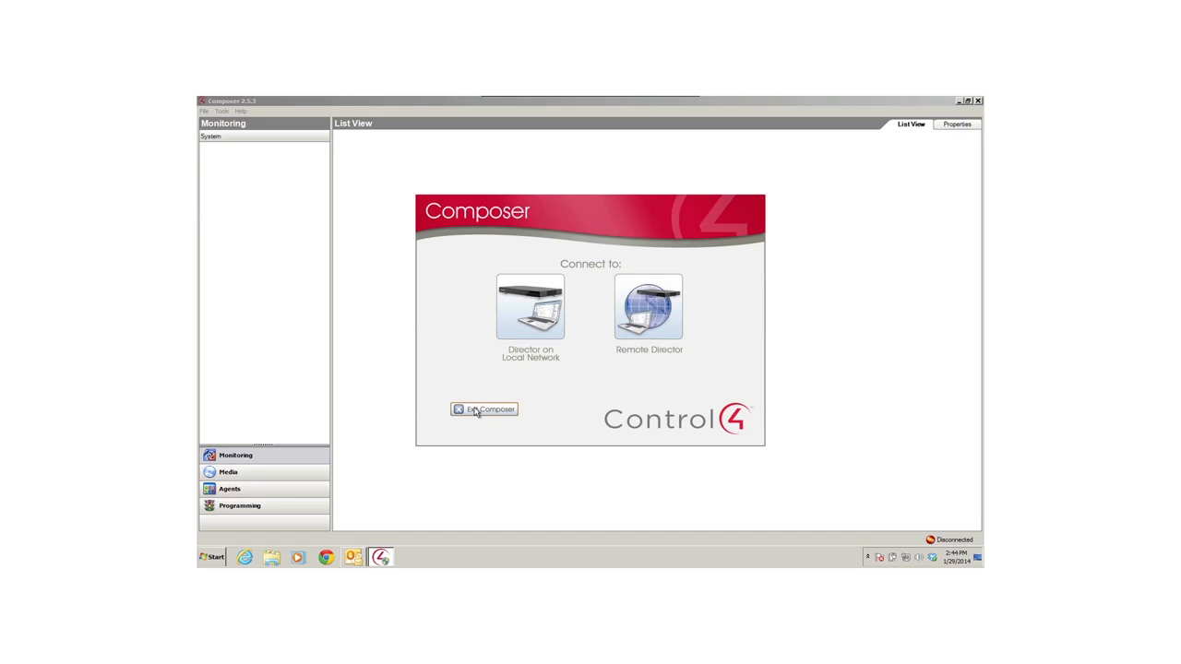
pyautogui.moveTo(478, 411)
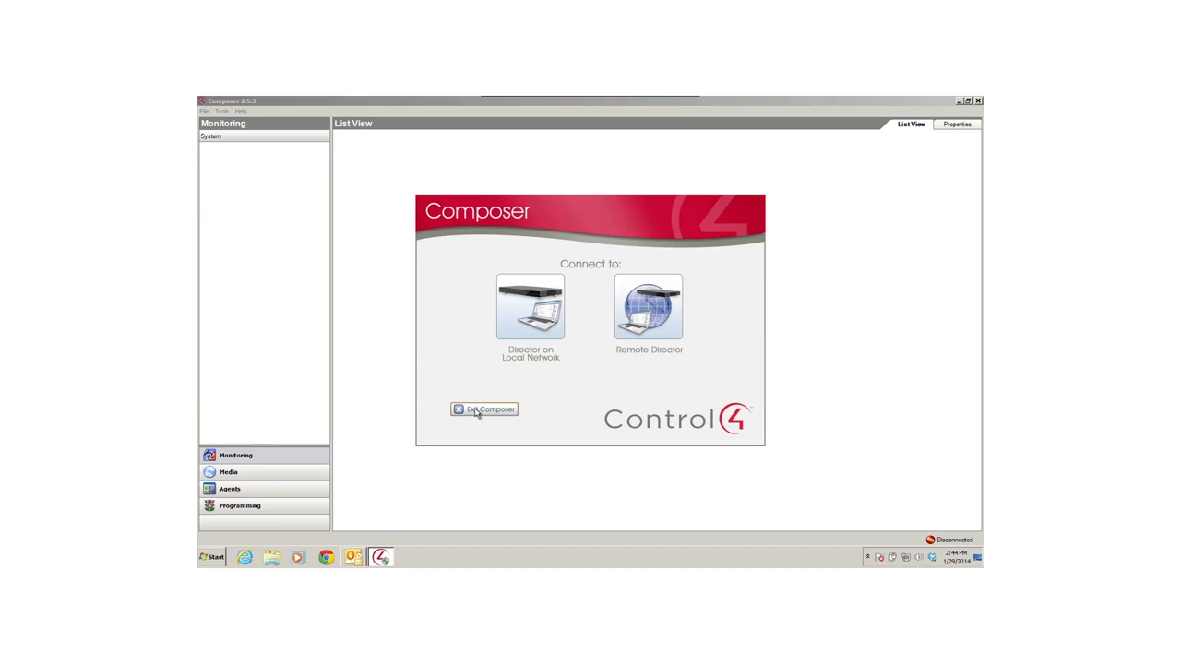
pyautogui.moveTo(485, 410)
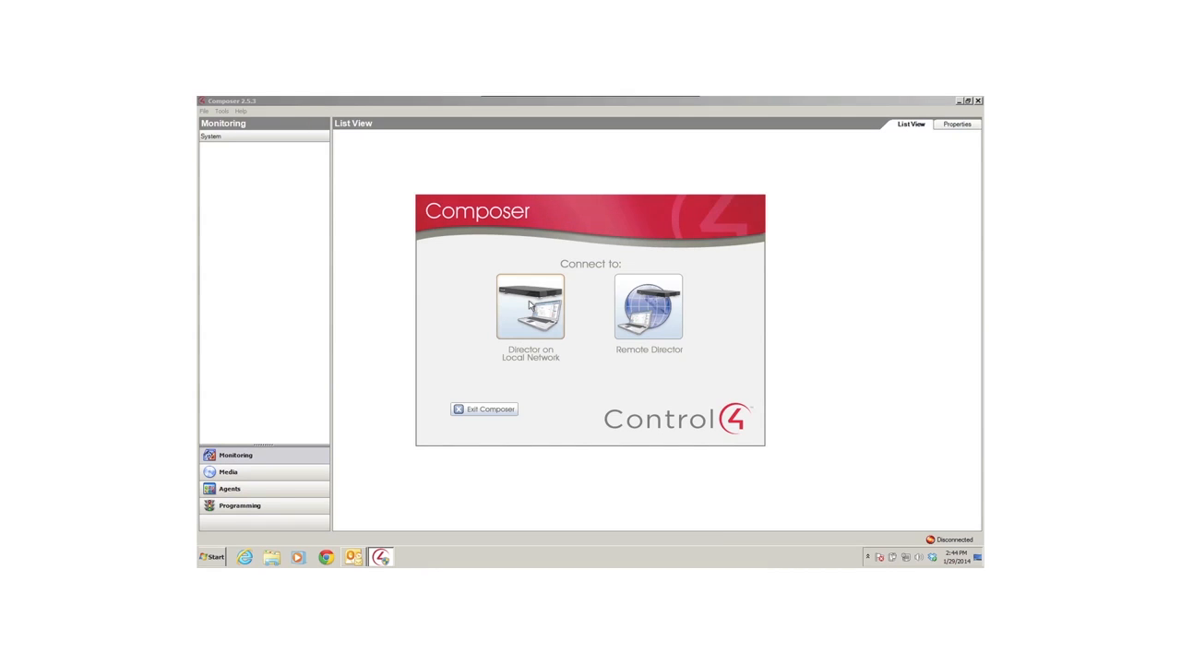
# Step: Connect to the local-network home controller director at 192.168.1.200
pyautogui.click(530, 309)
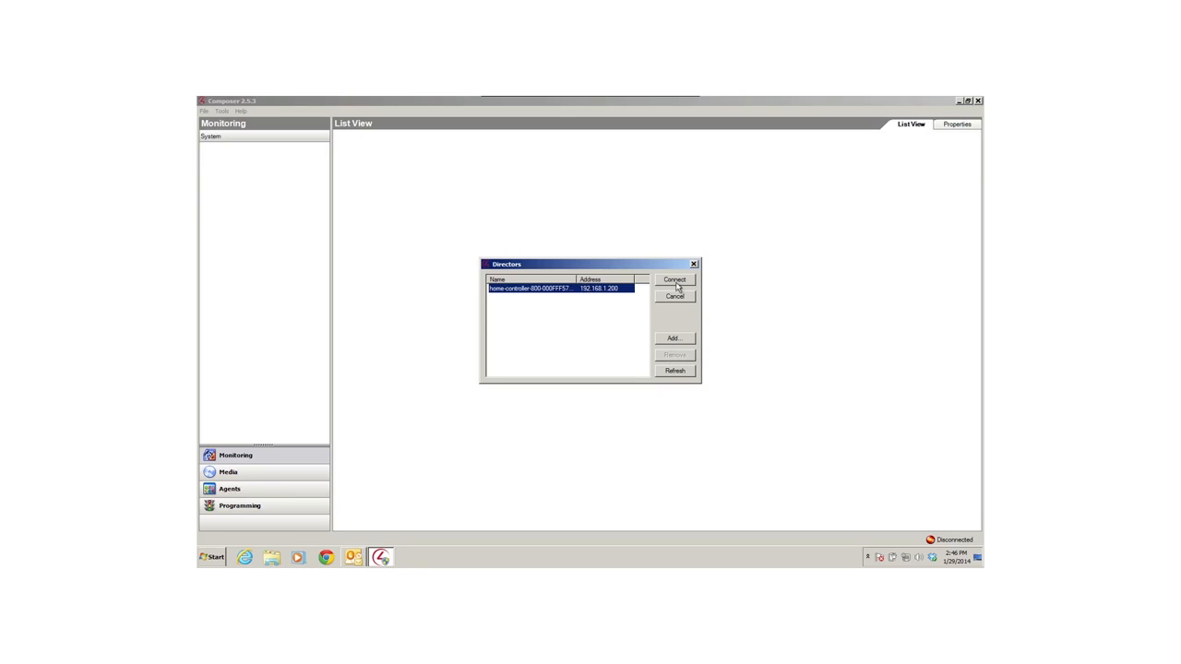
pyautogui.click(675, 278)
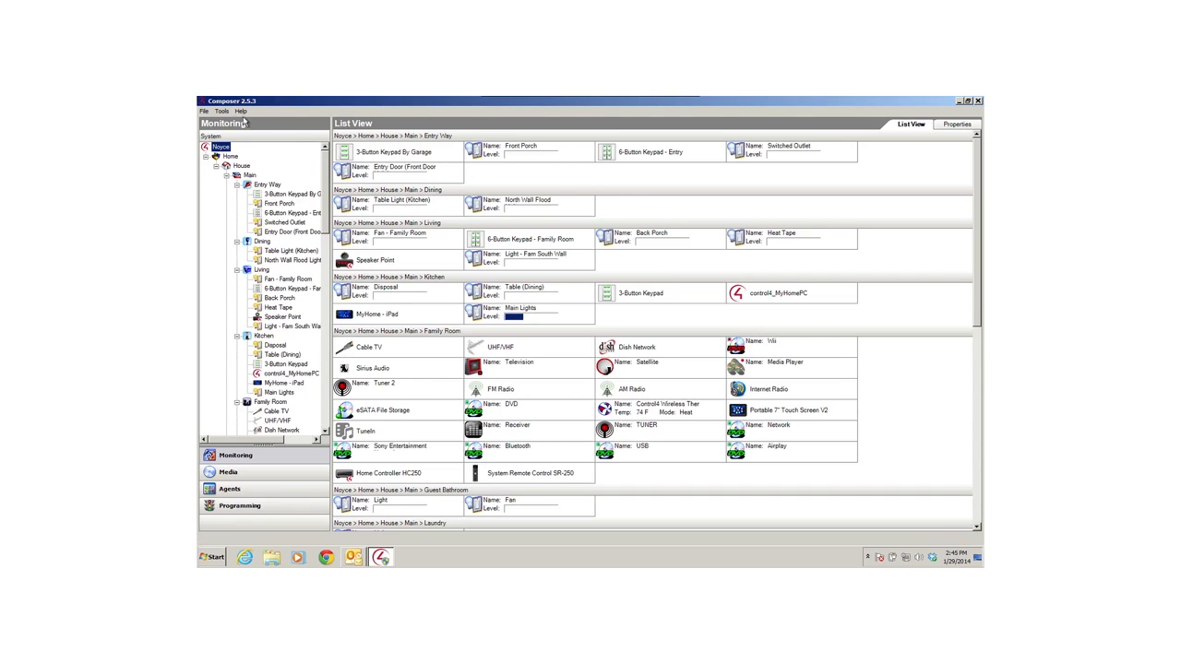
pyautogui.click(245, 111)
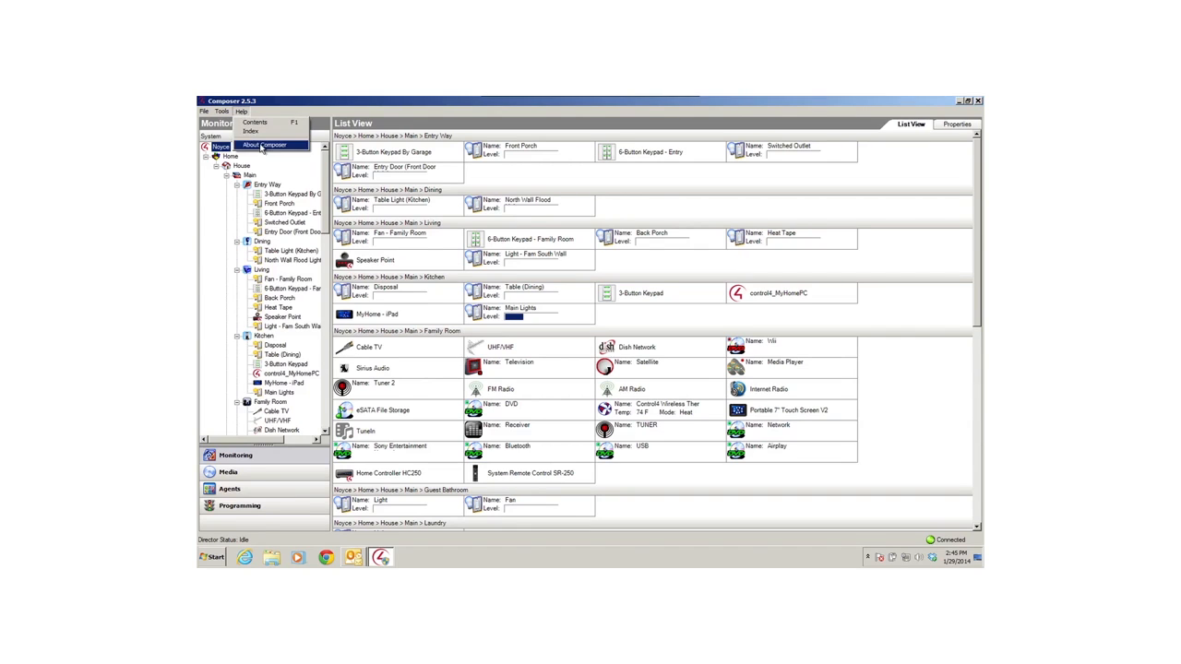
pyautogui.click(268, 144)
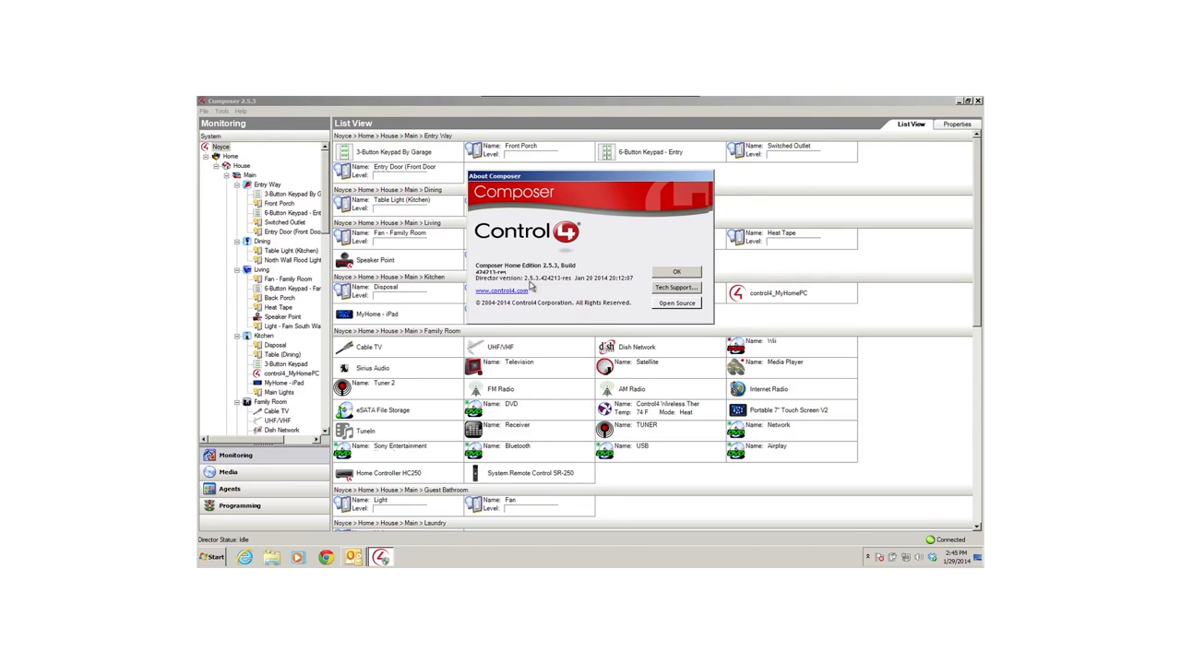
pyautogui.moveTo(583, 287)
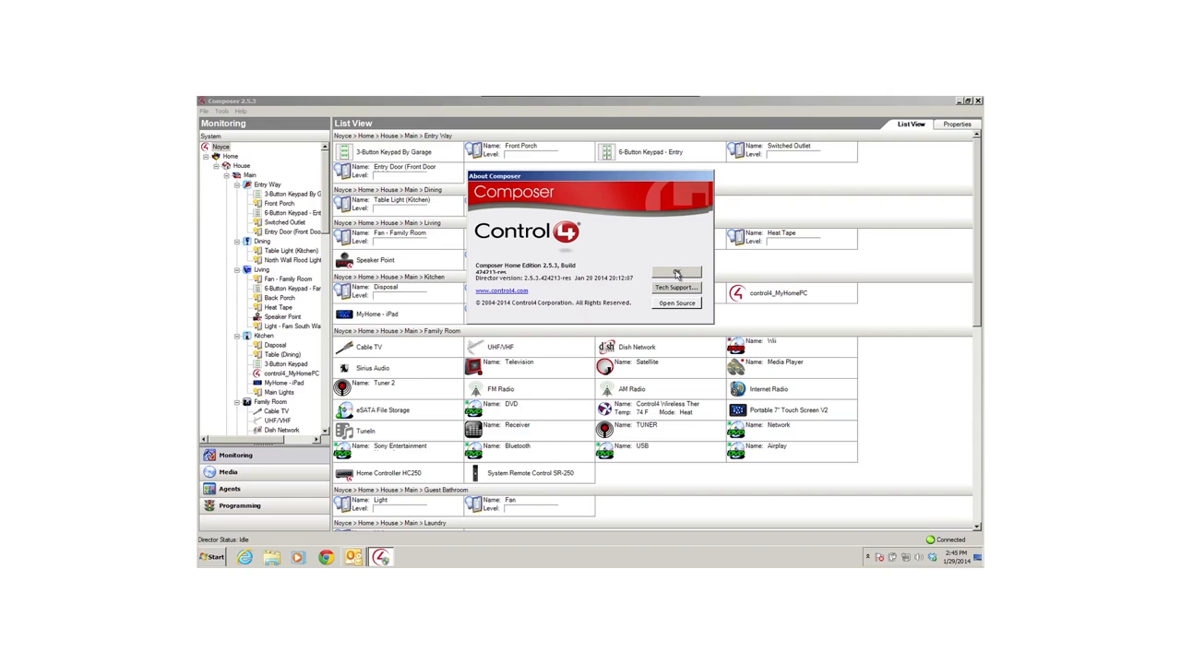
pyautogui.click(676, 268)
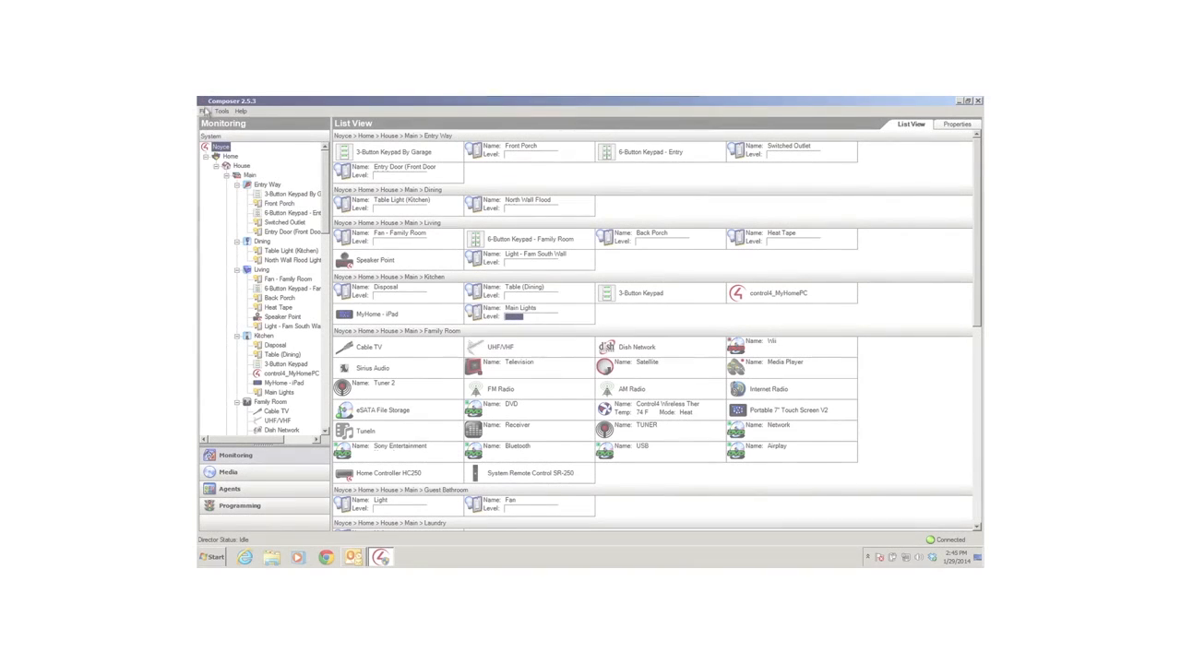
# Step: Back up the project as CompHE_0129a14.c4p, including media and personal information
pyautogui.click(198, 111)
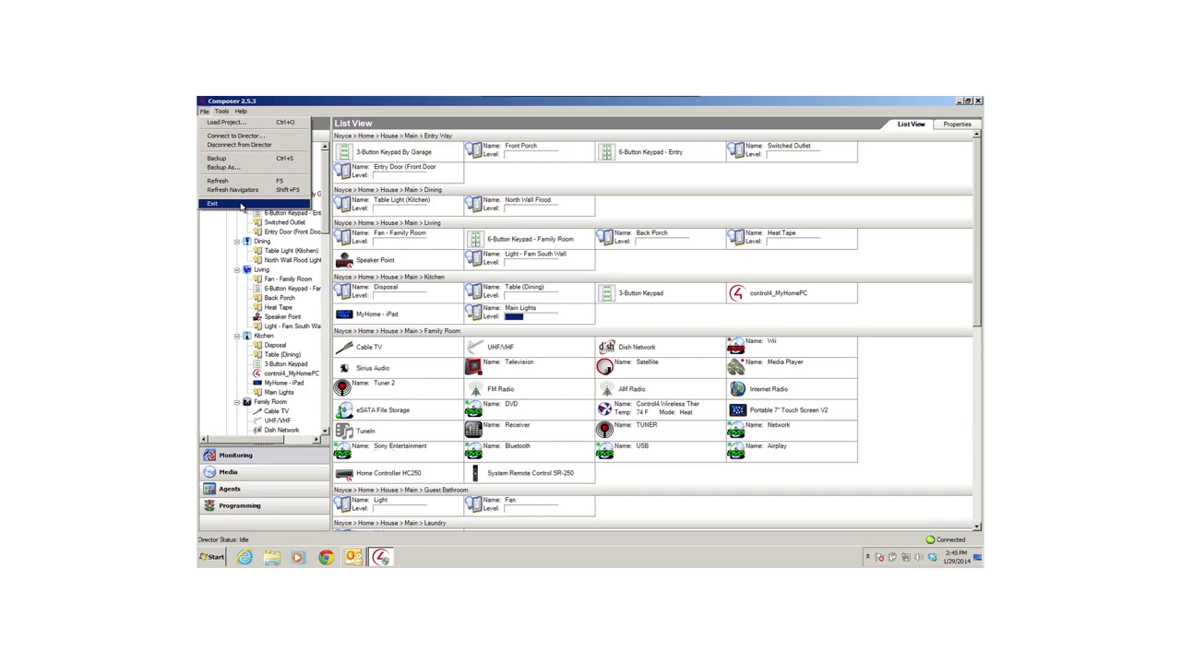
pyautogui.click(212, 203)
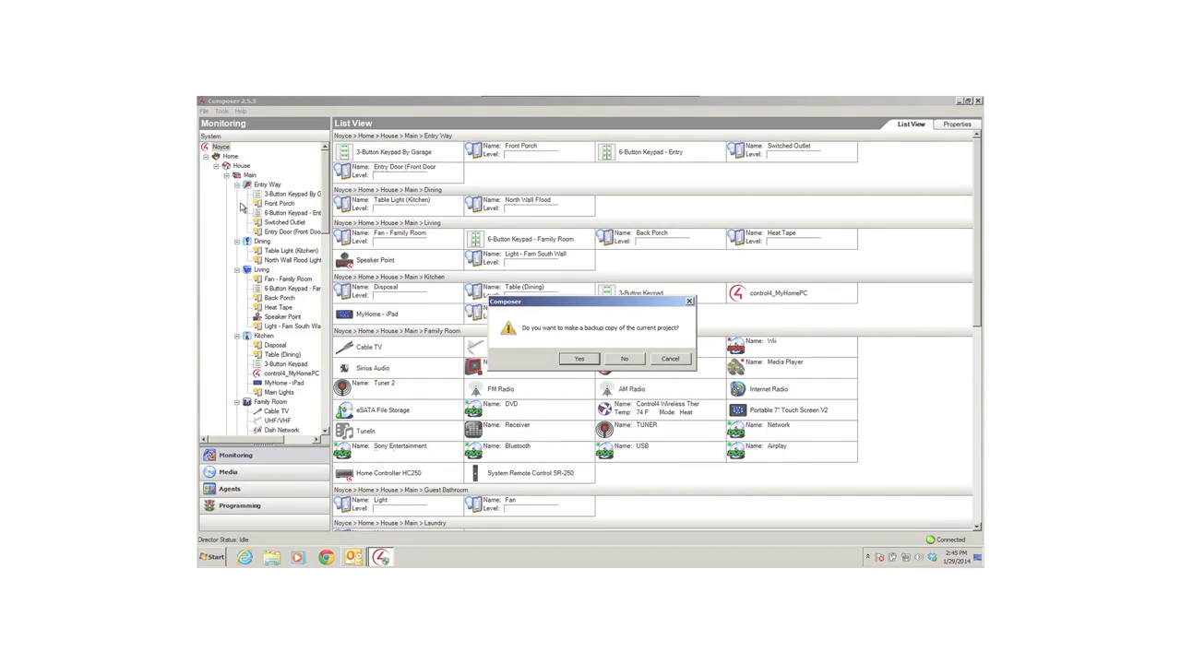
pyautogui.click(579, 358)
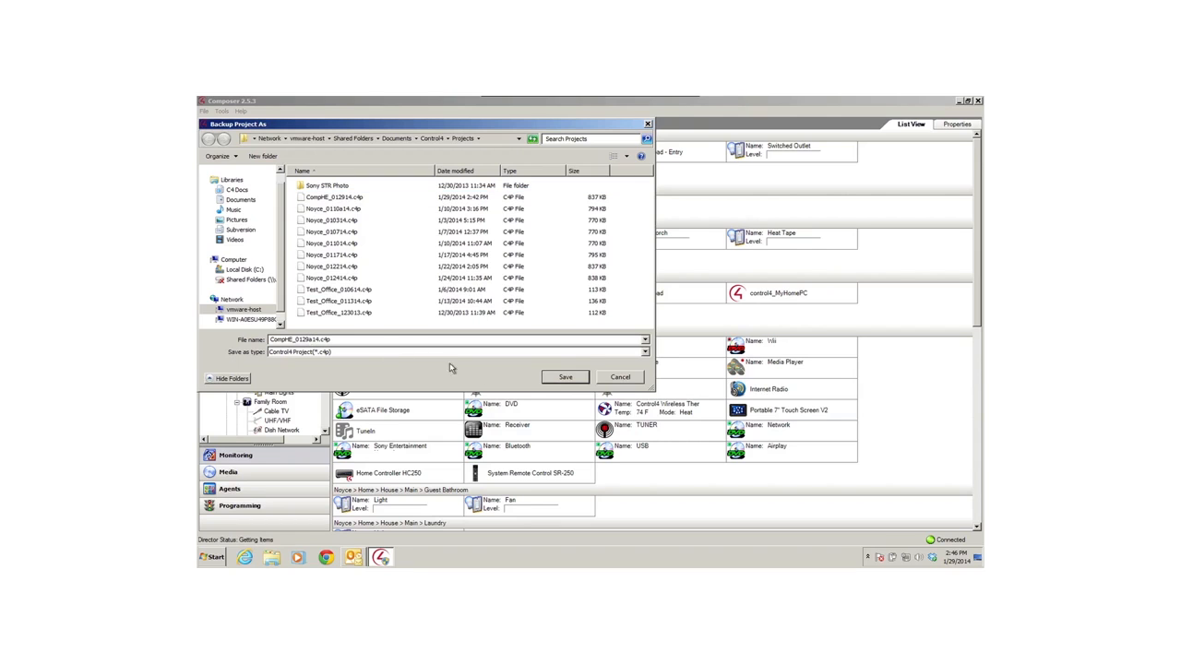
pyautogui.click(565, 377)
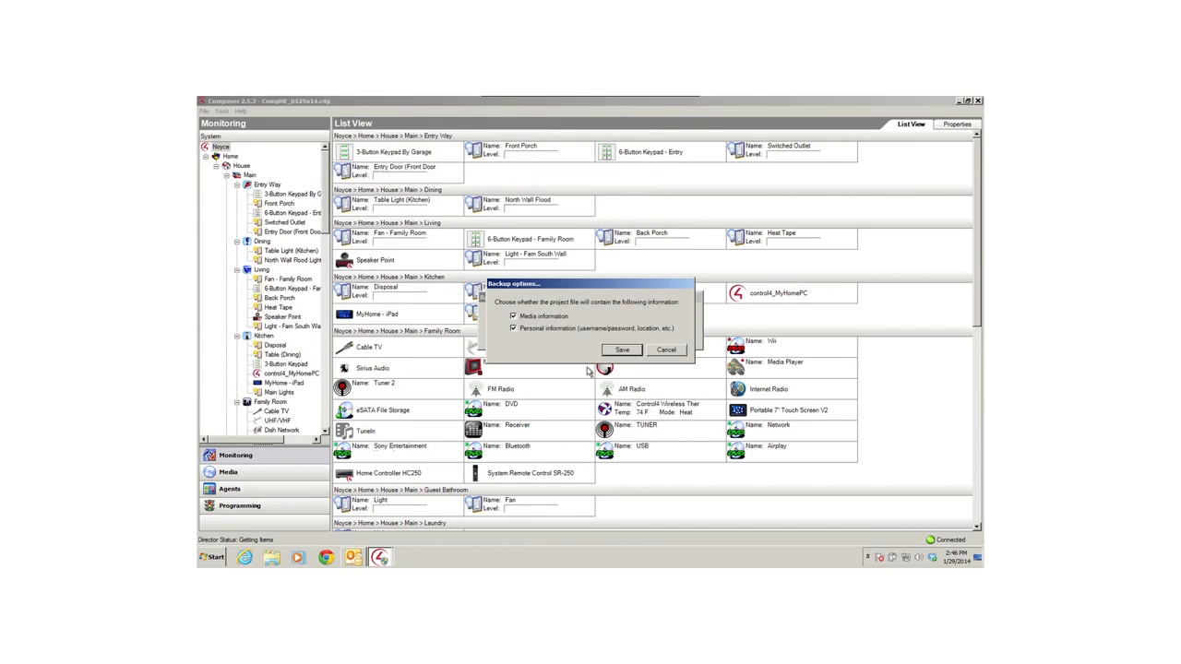
pyautogui.click(622, 349)
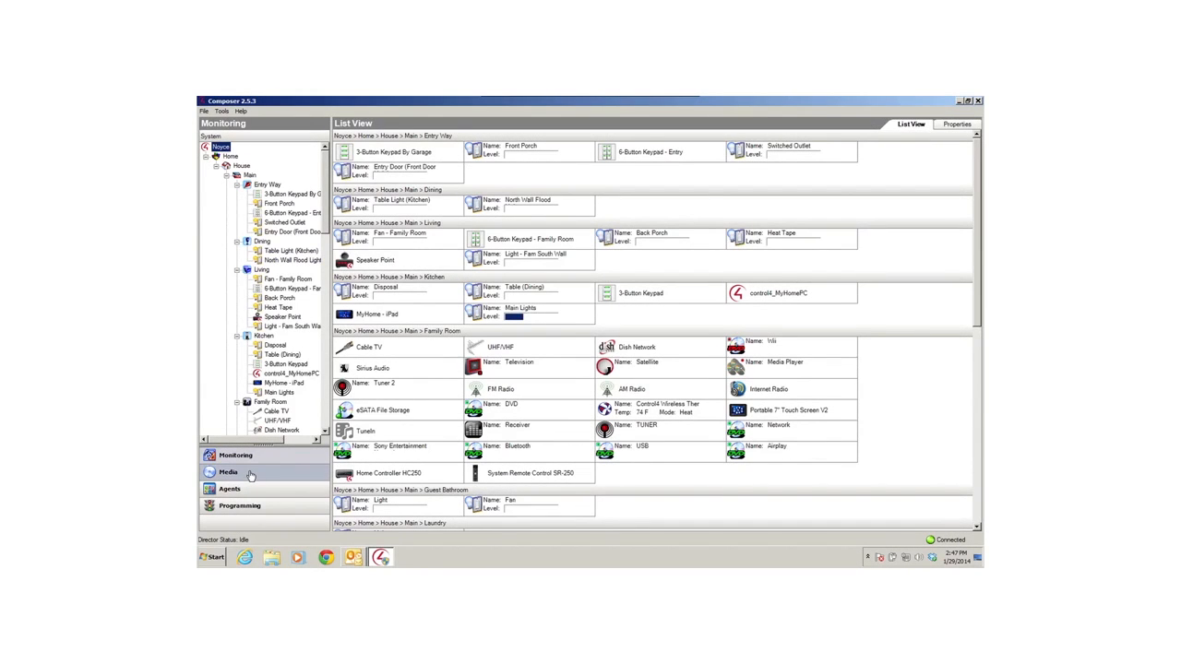
# Step: Browse media on eSATA and Network File Storage, including Seagate FreeAgentDesktop albums
pyautogui.click(227, 472)
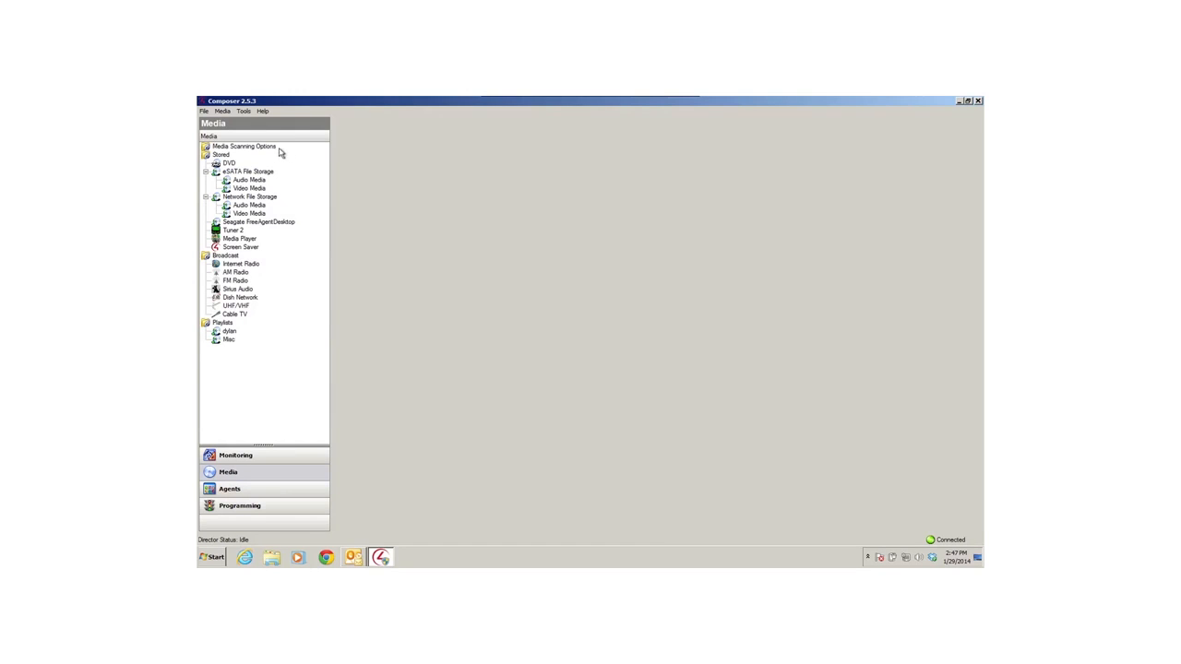
pyautogui.click(244, 146)
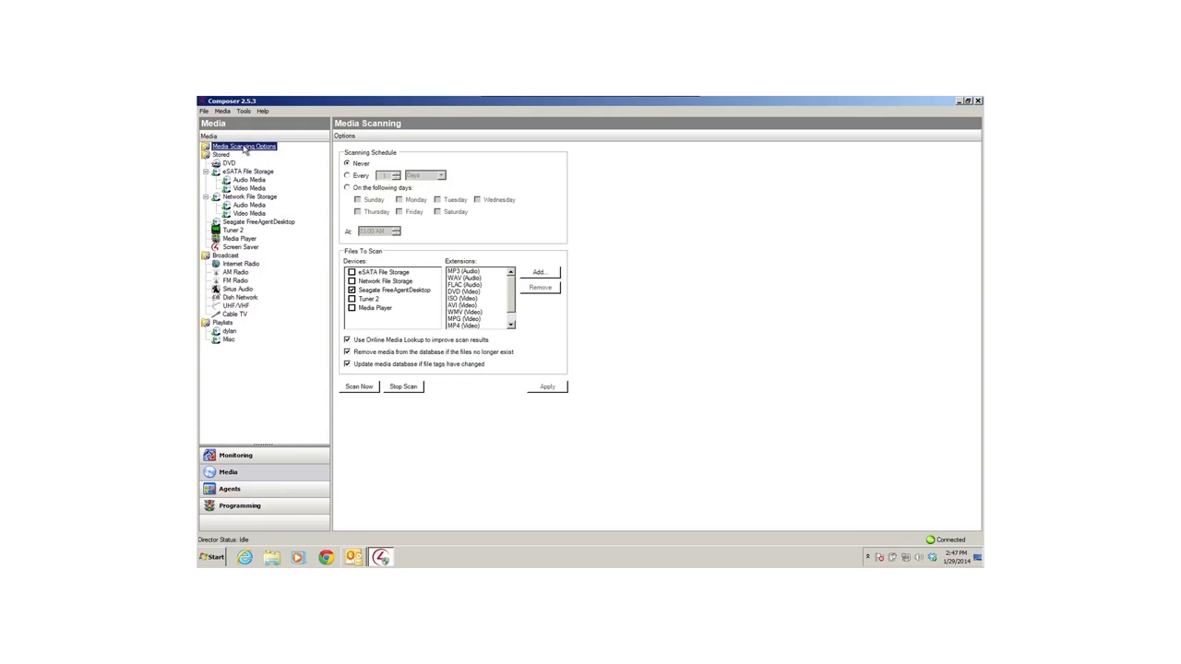
pyautogui.click(246, 172)
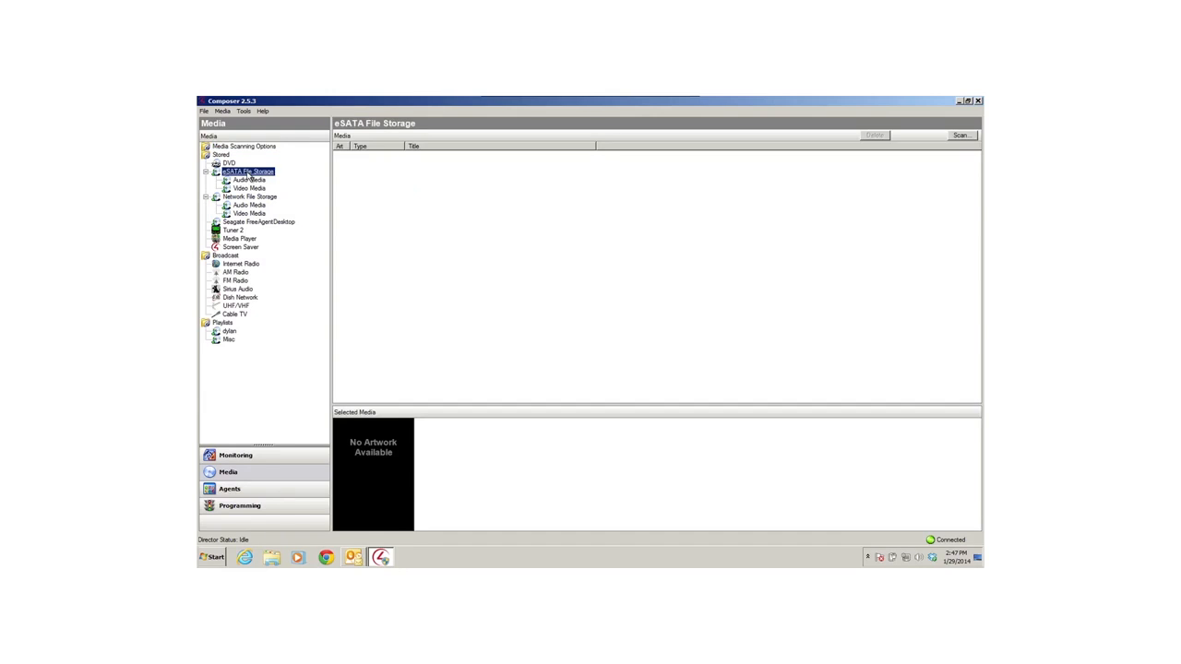
pyautogui.click(249, 196)
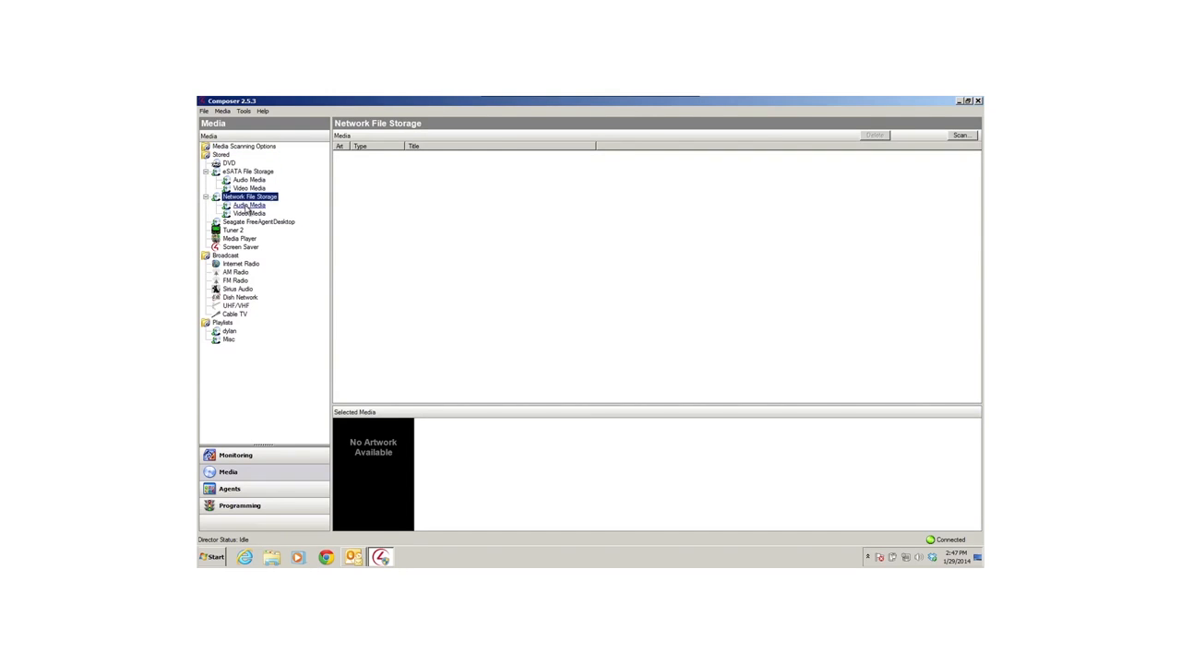
pyautogui.click(245, 205)
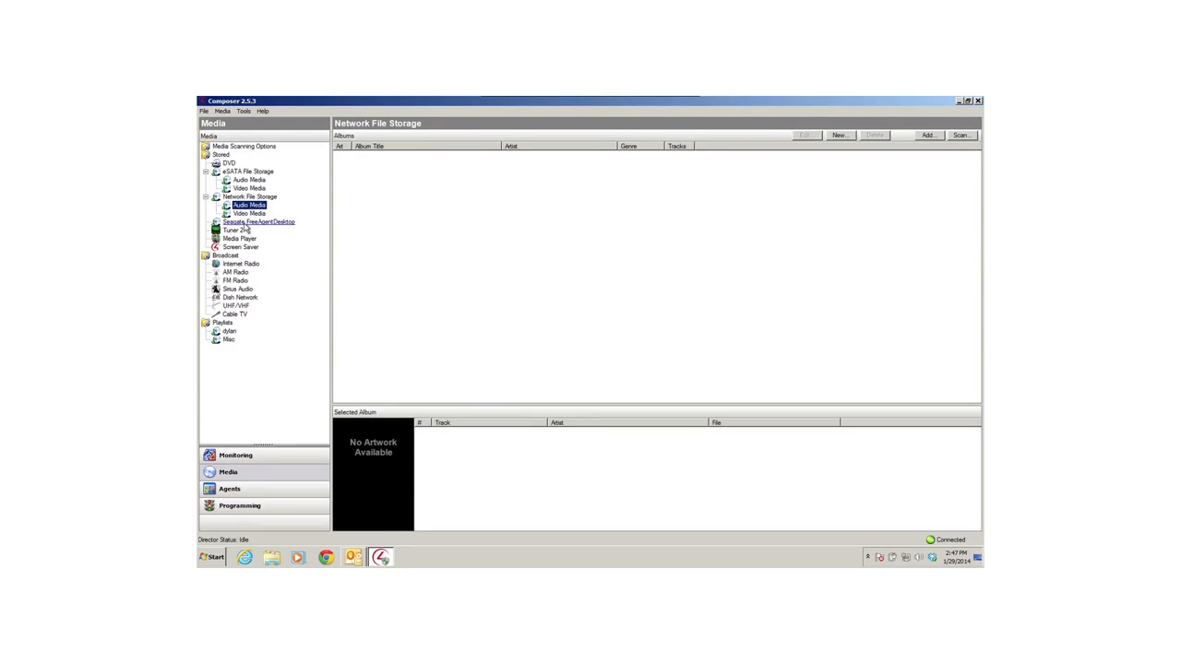
pyautogui.click(257, 222)
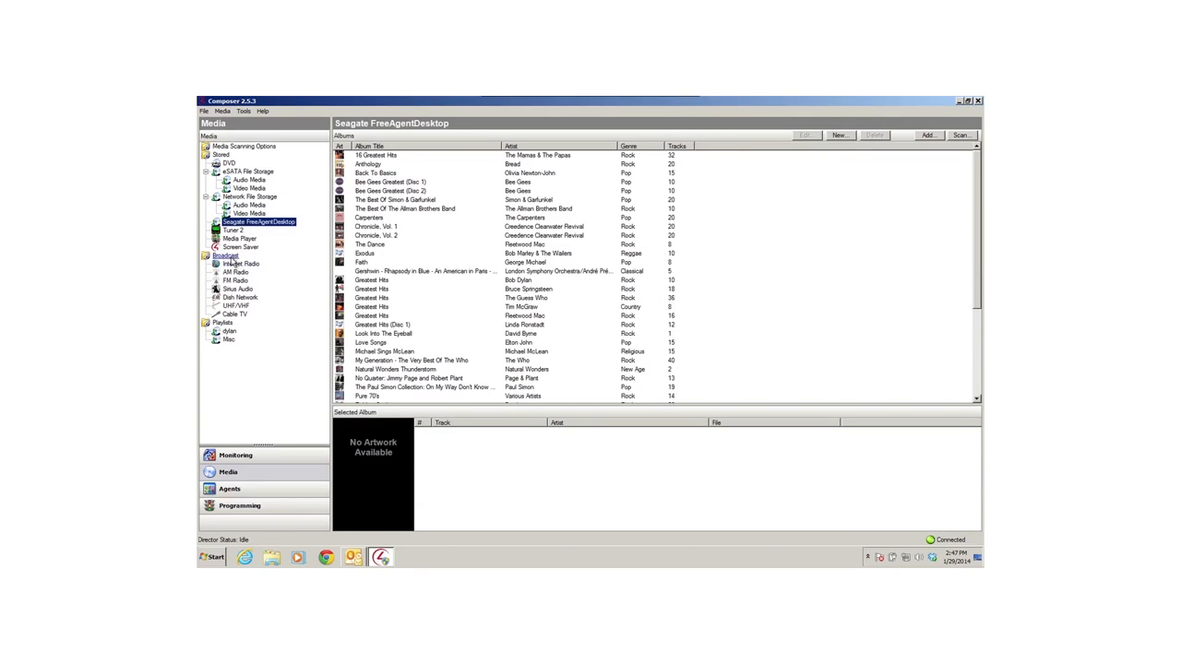
# Step: View the internet radio channels and dylan playlist songs, then go to Agents
pyautogui.click(242, 264)
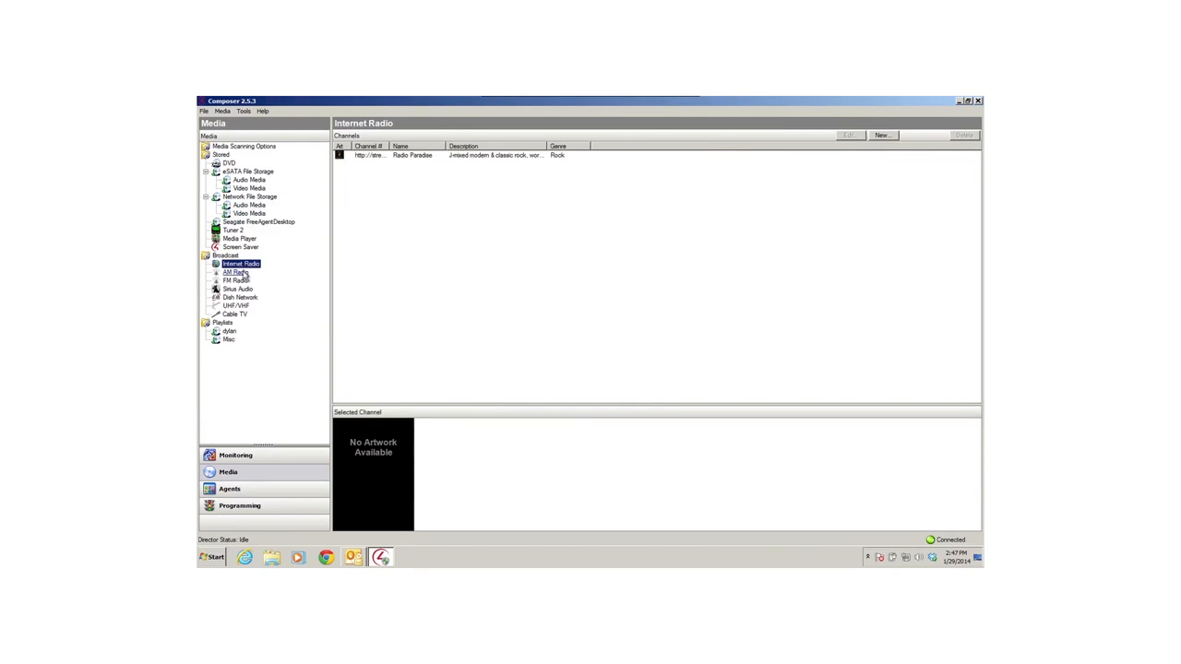
pyautogui.click(228, 330)
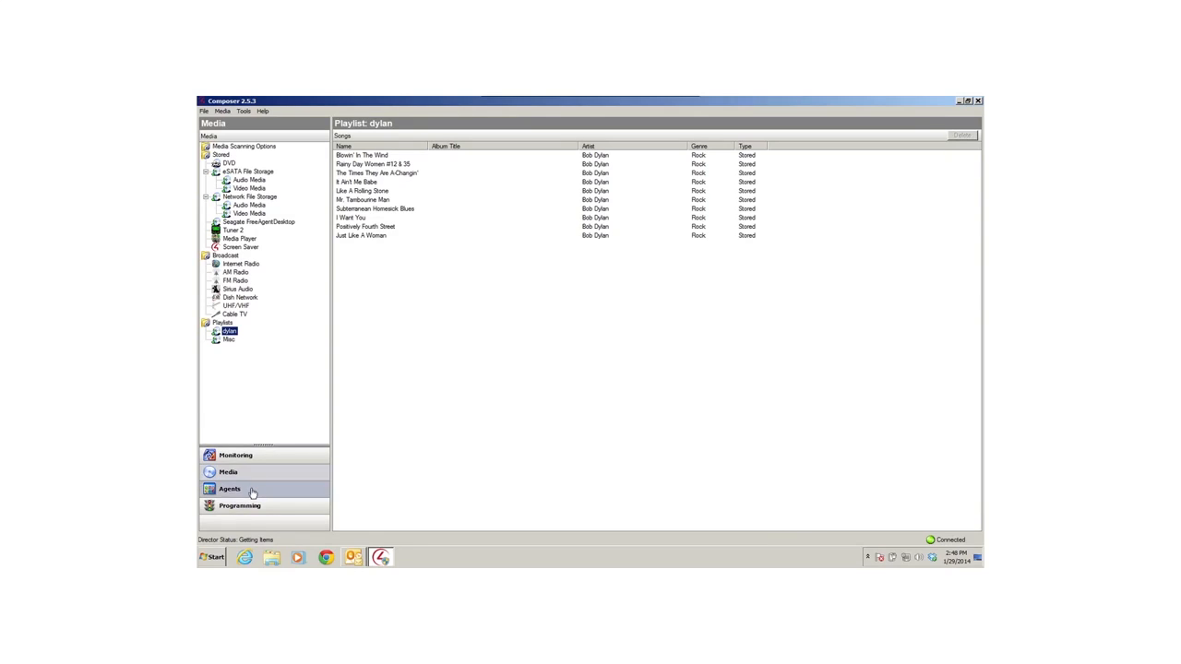
pyautogui.click(230, 490)
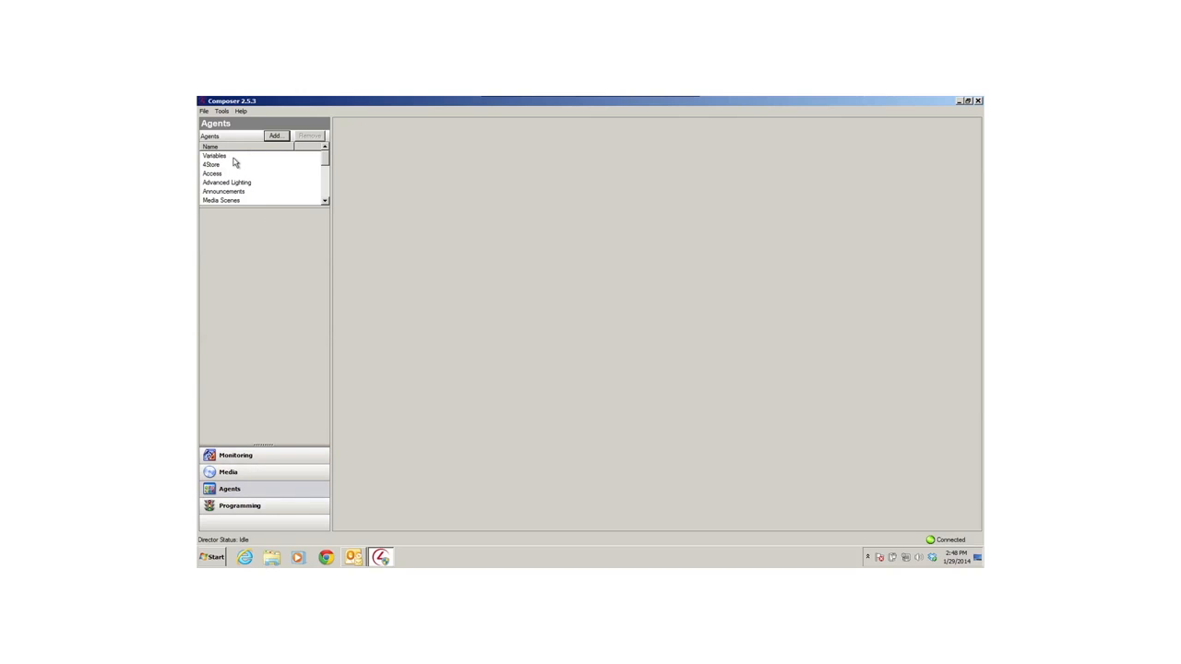
# Step: Show the Variables agent's empty variable list
pyautogui.click(222, 157)
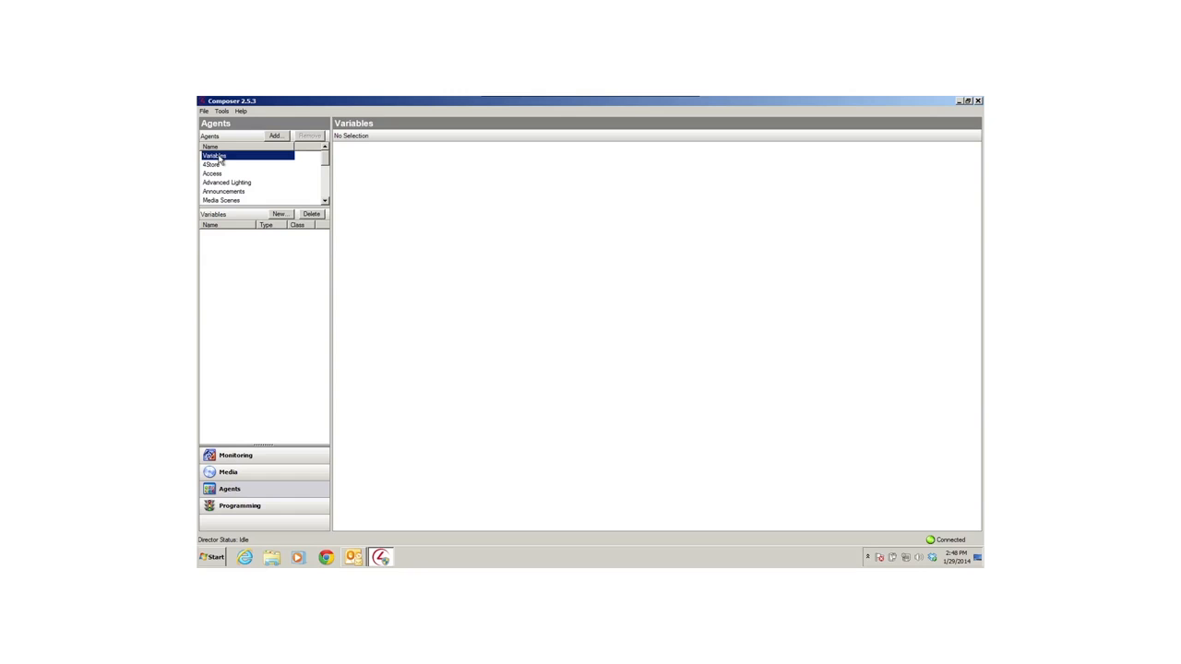
pyautogui.moveTo(275, 136)
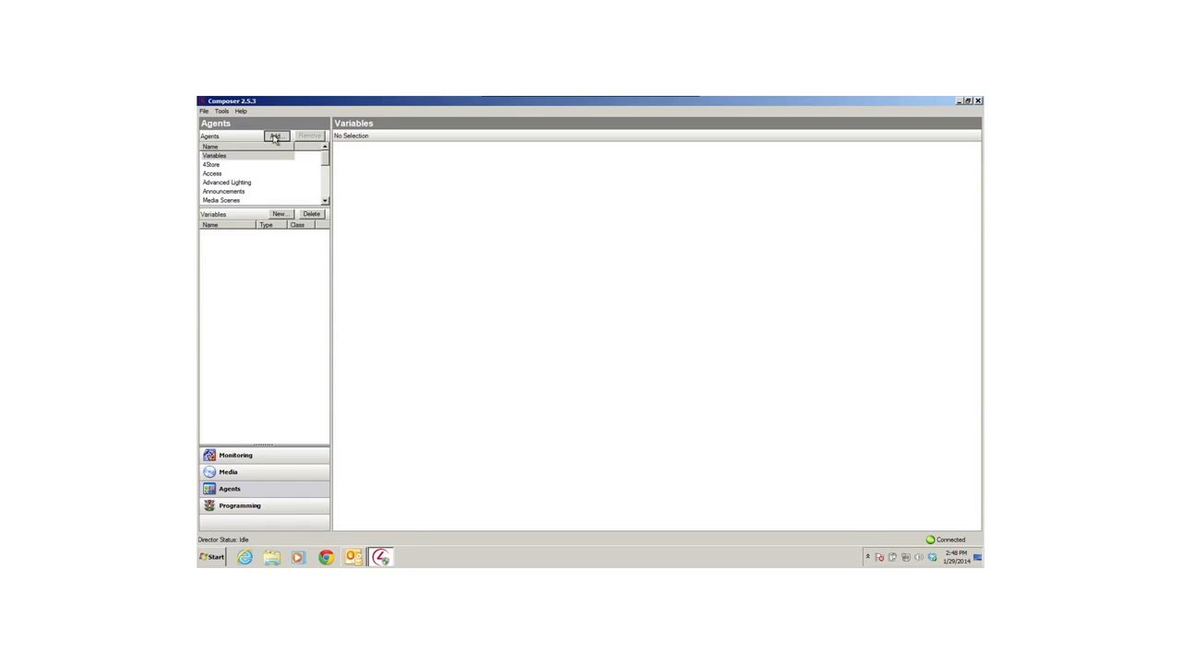
pyautogui.click(274, 135)
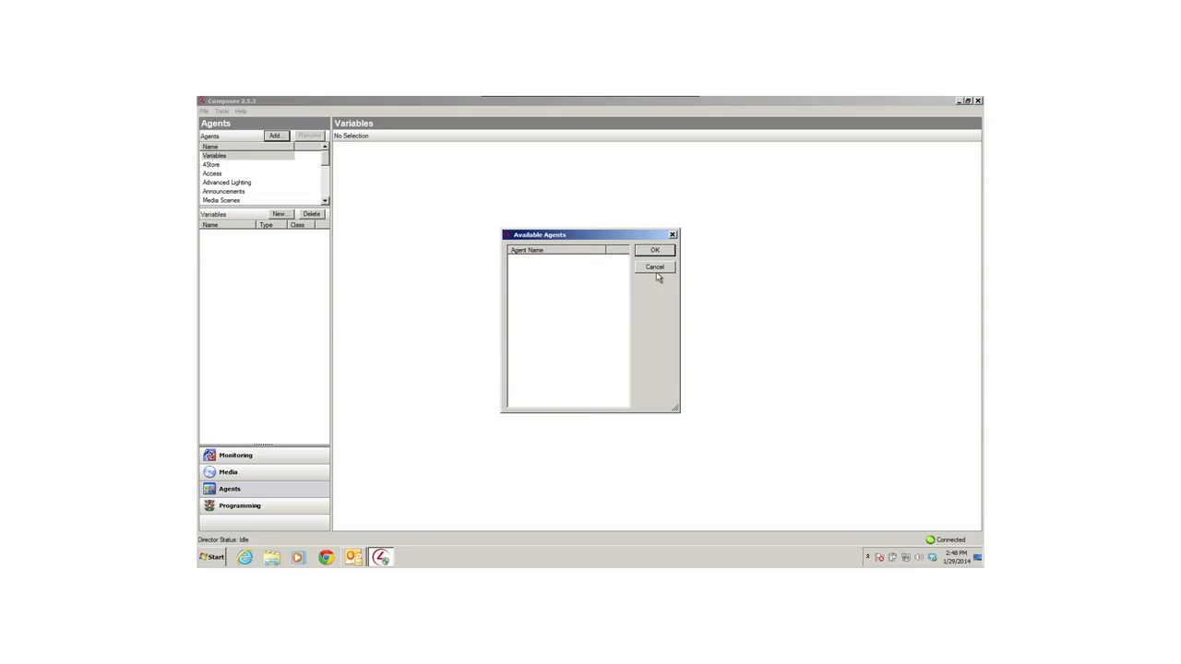
pyautogui.click(655, 267)
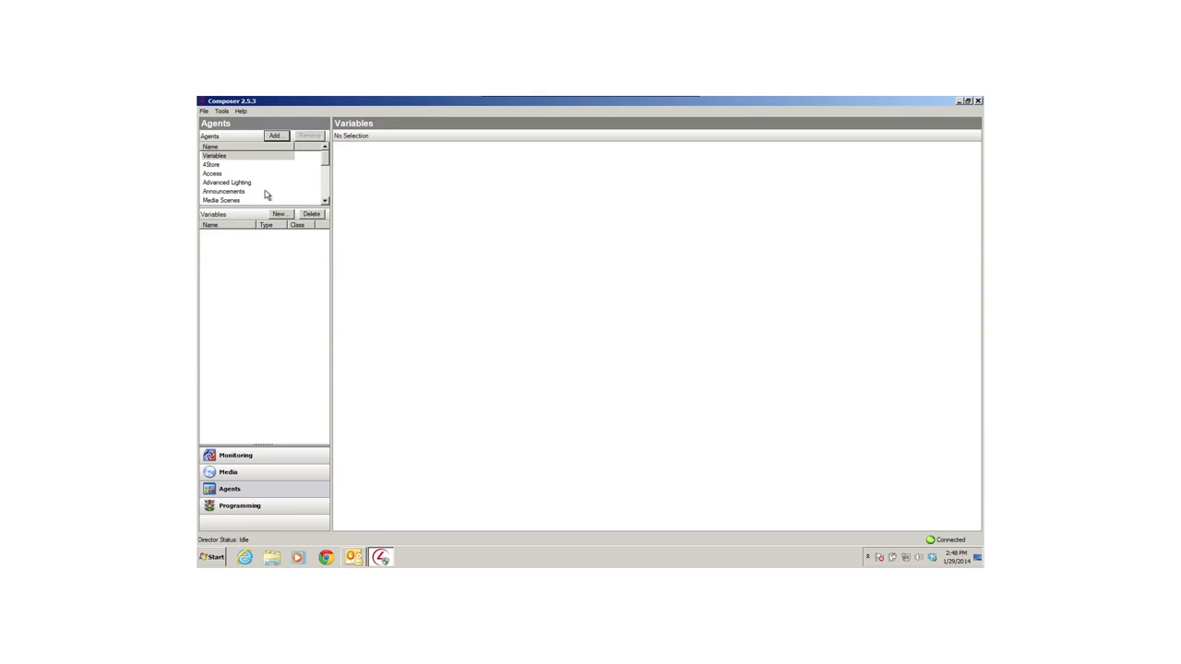
pyautogui.click(231, 156)
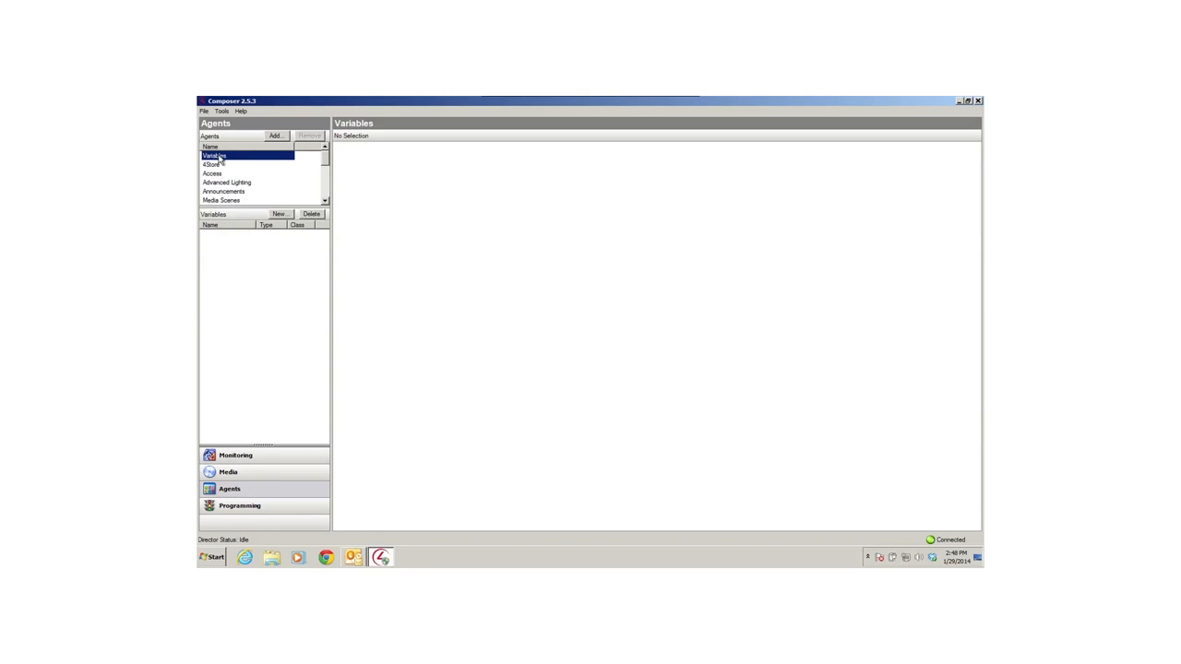
# Step: View the 4Store agent's account and apps, then show Advanced Lighting's scenes
pyautogui.click(214, 164)
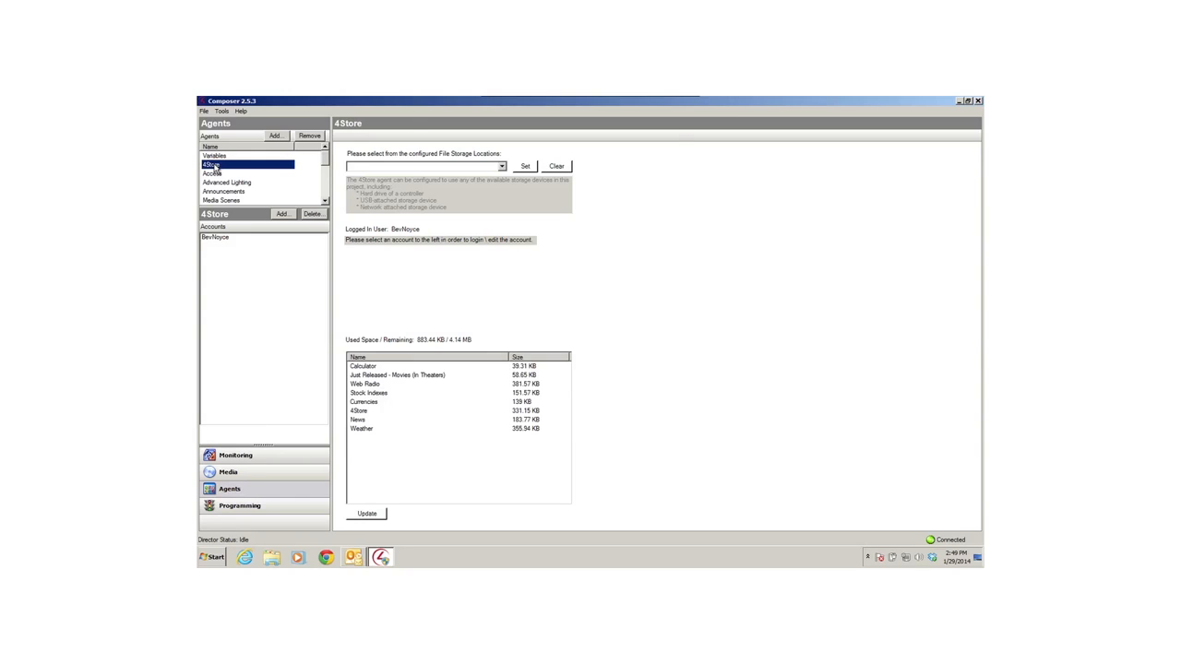
pyautogui.click(226, 182)
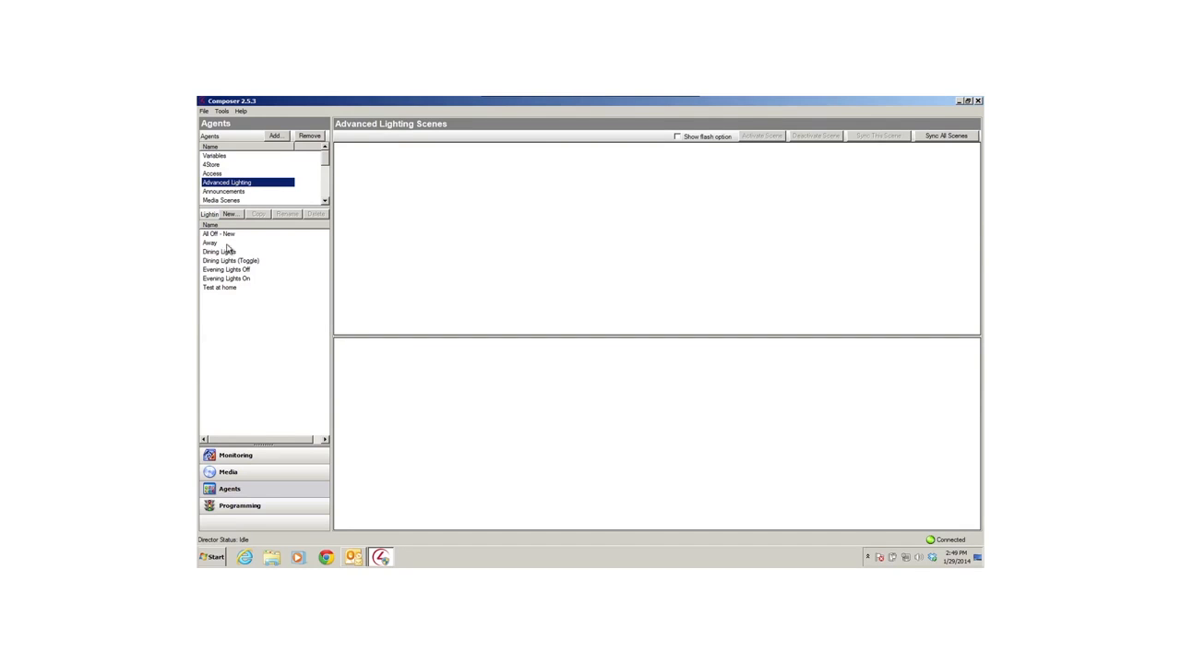
# Step: Inspect the All Off - New, Away, Dining Lights, Dining Lights (Toggle) and remaining scenes
pyautogui.click(220, 234)
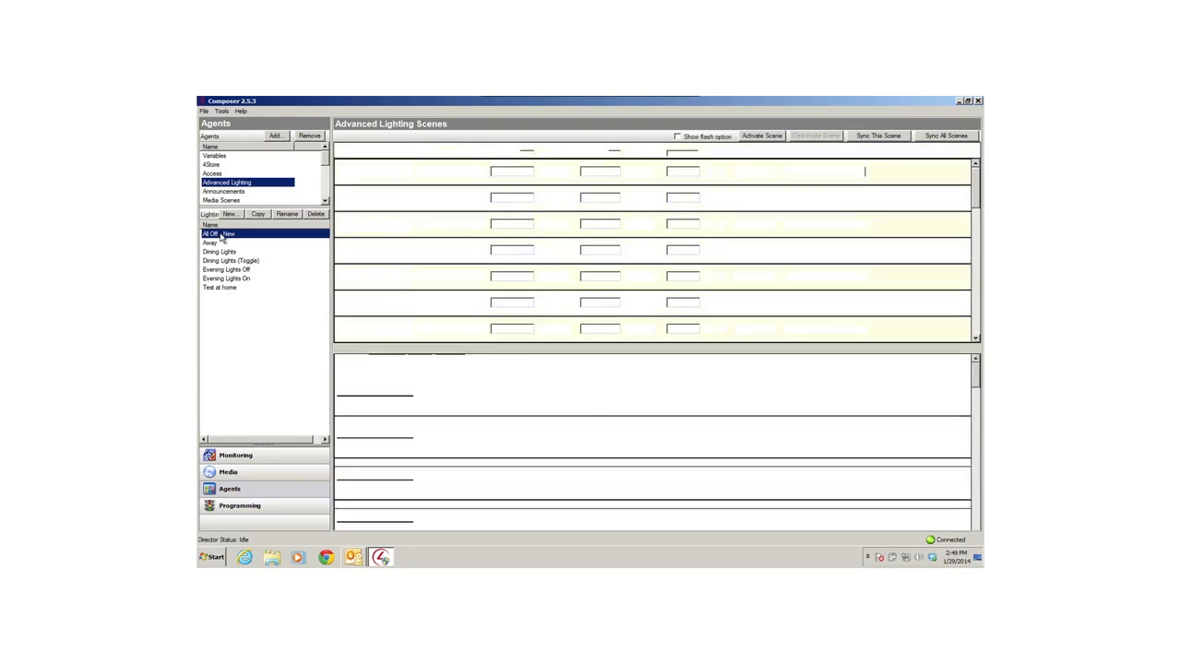
pyautogui.click(214, 234)
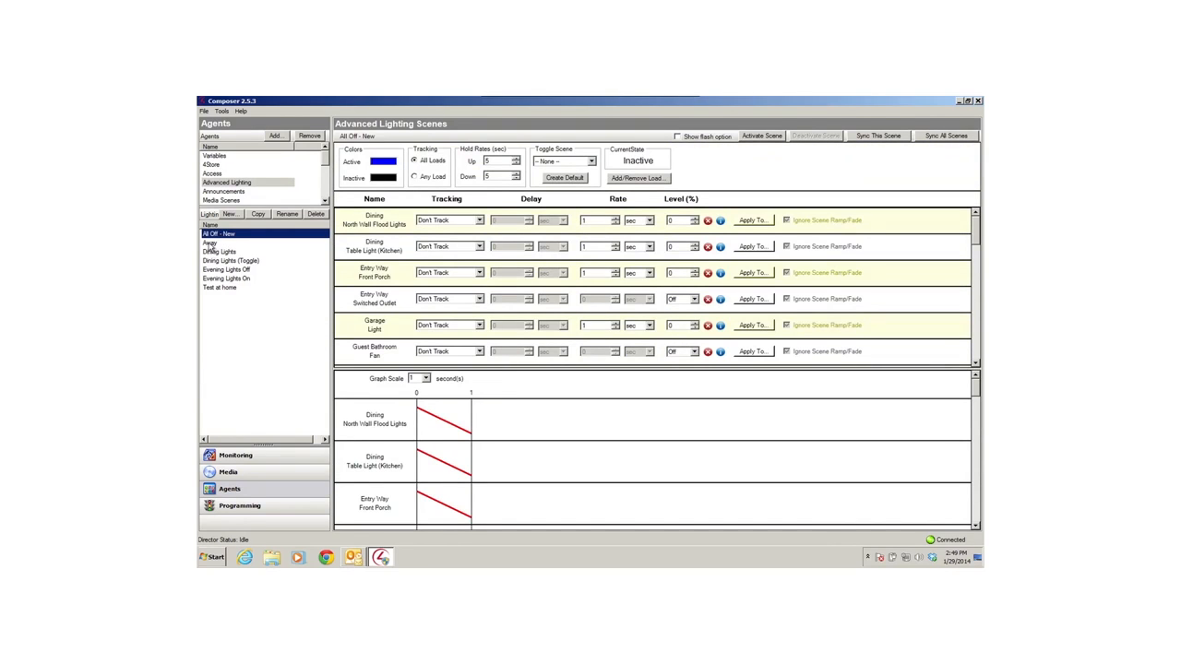
pyautogui.click(210, 243)
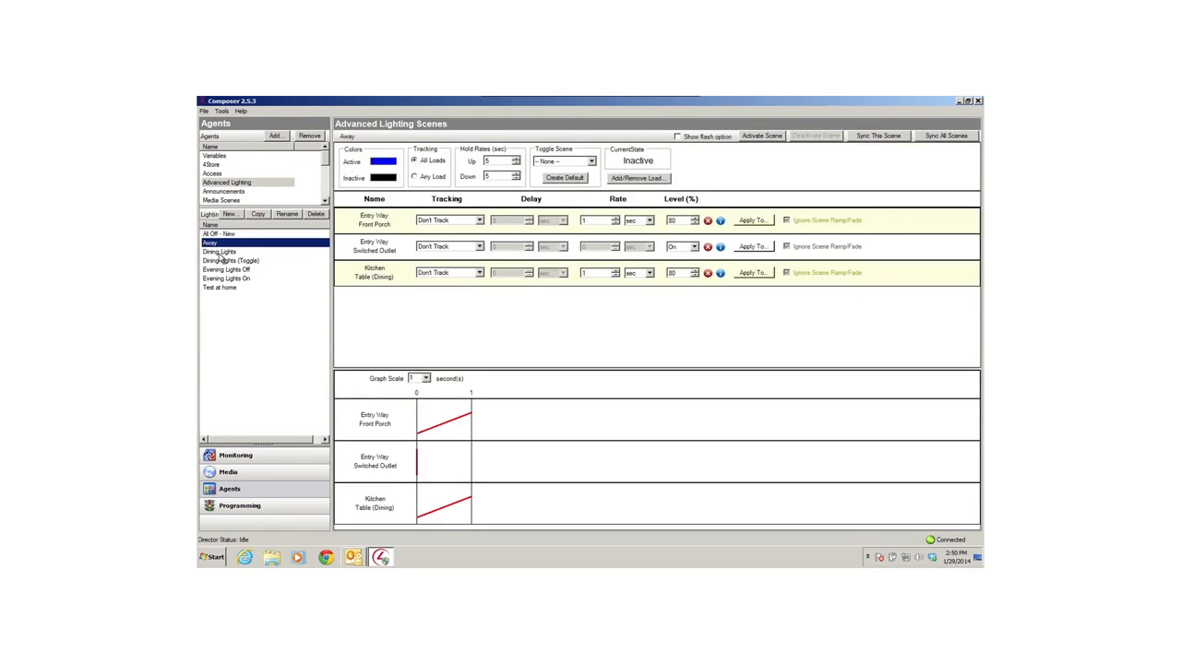
pyautogui.click(220, 251)
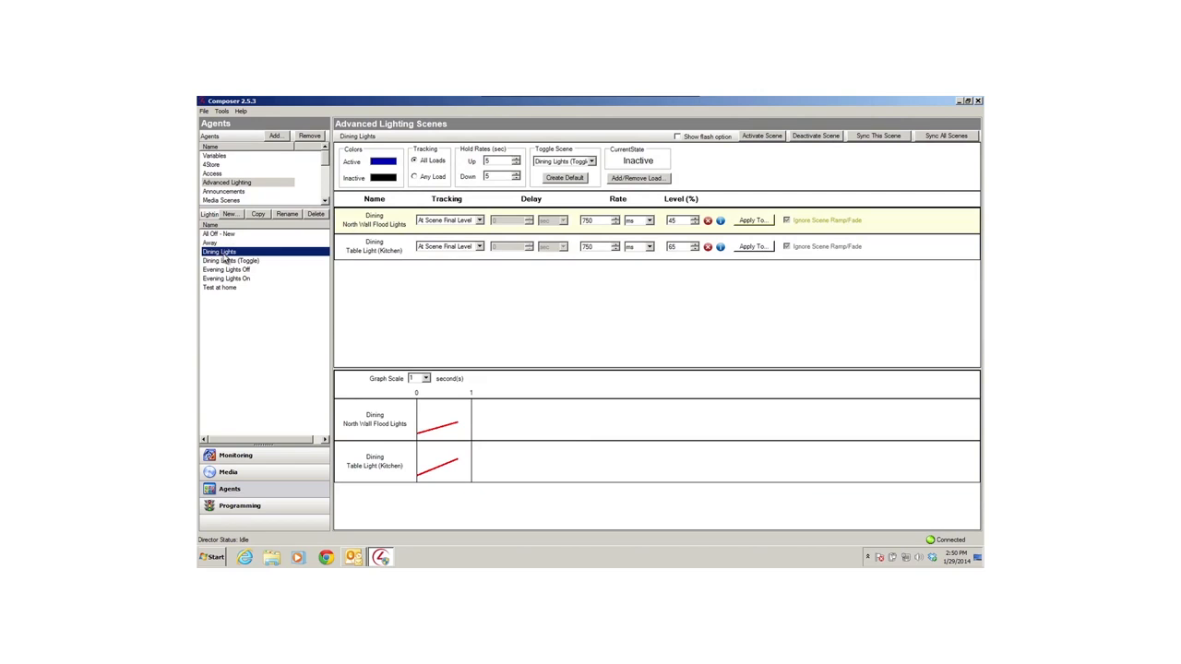
pyautogui.click(229, 261)
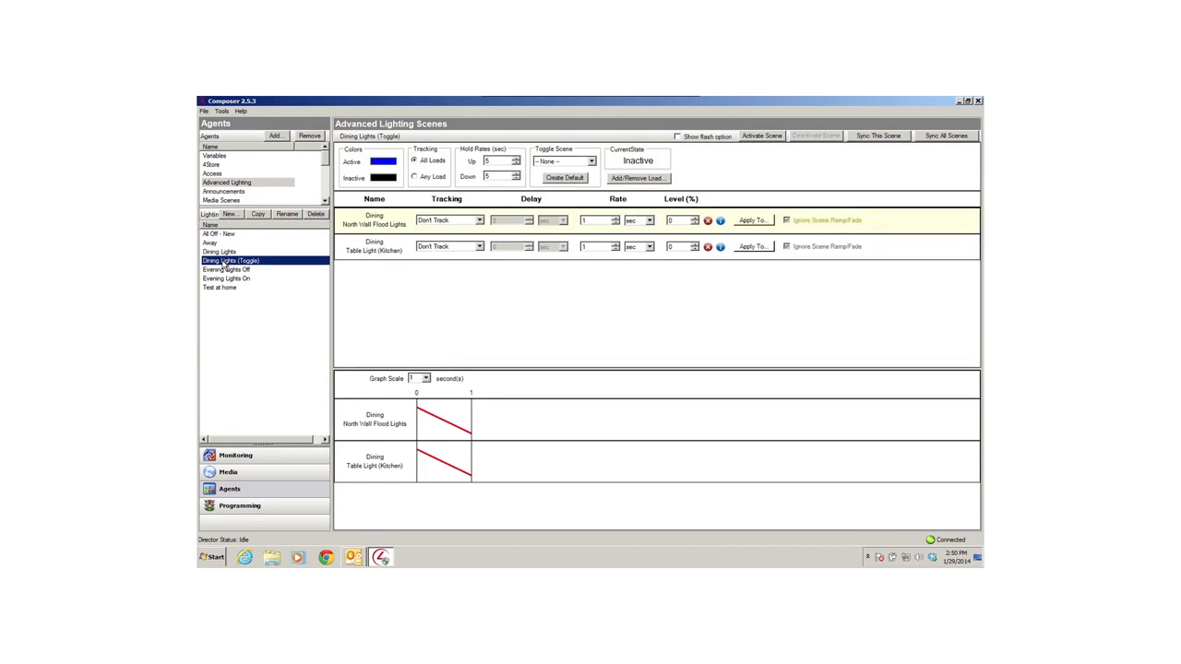
pyautogui.click(220, 287)
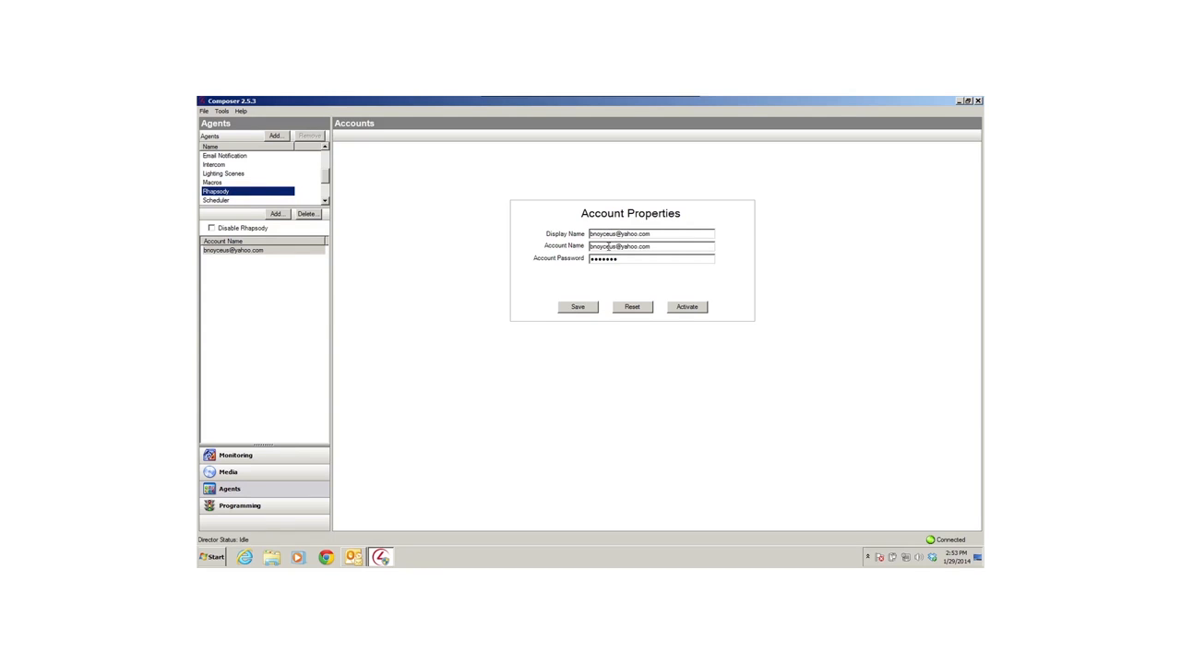
# Step: Review the Scheduler's expired evening and vacation lighting events, then return to Advanced Lighting
pyautogui.click(218, 201)
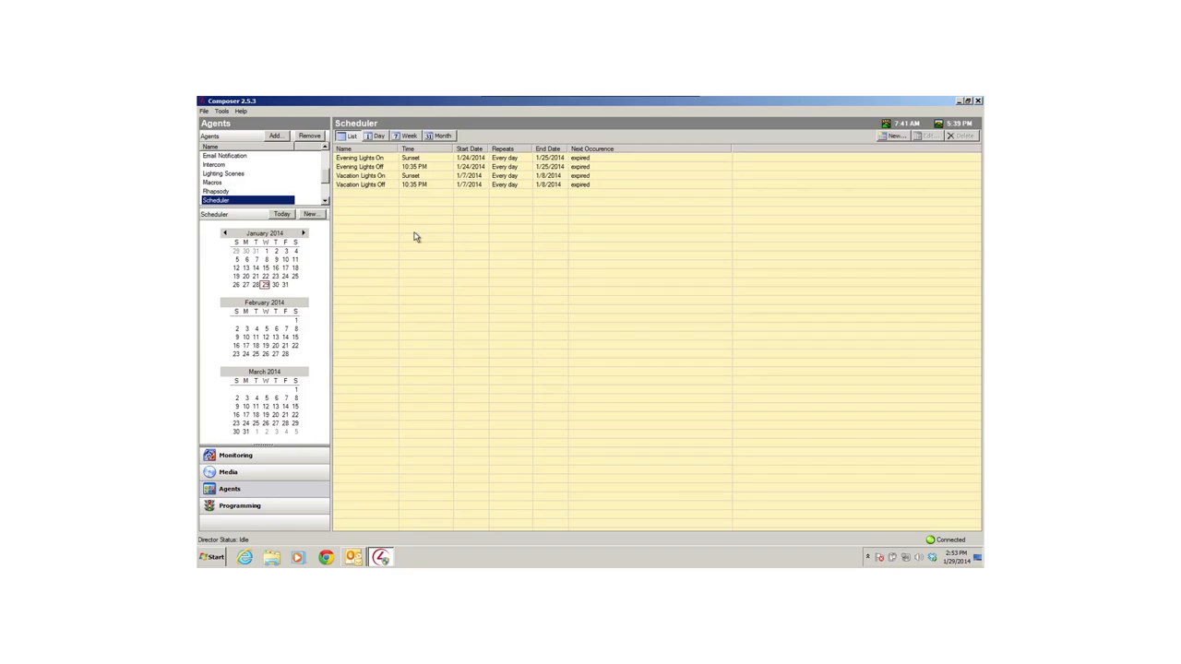
pyautogui.moveTo(407, 230)
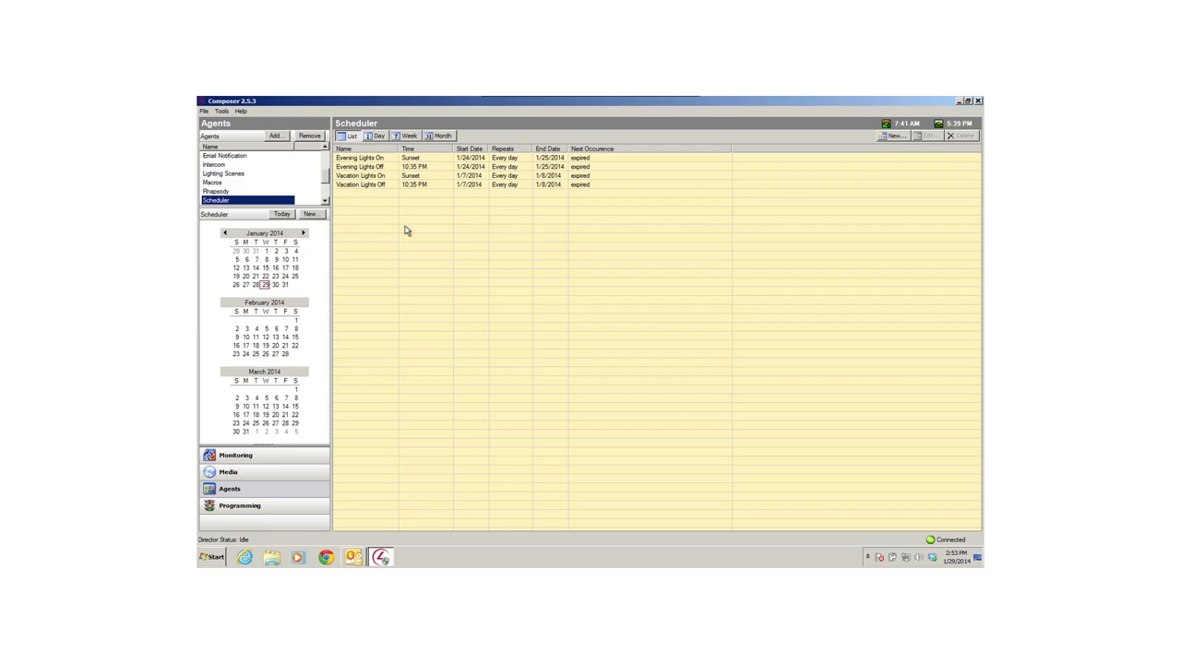
pyautogui.click(228, 182)
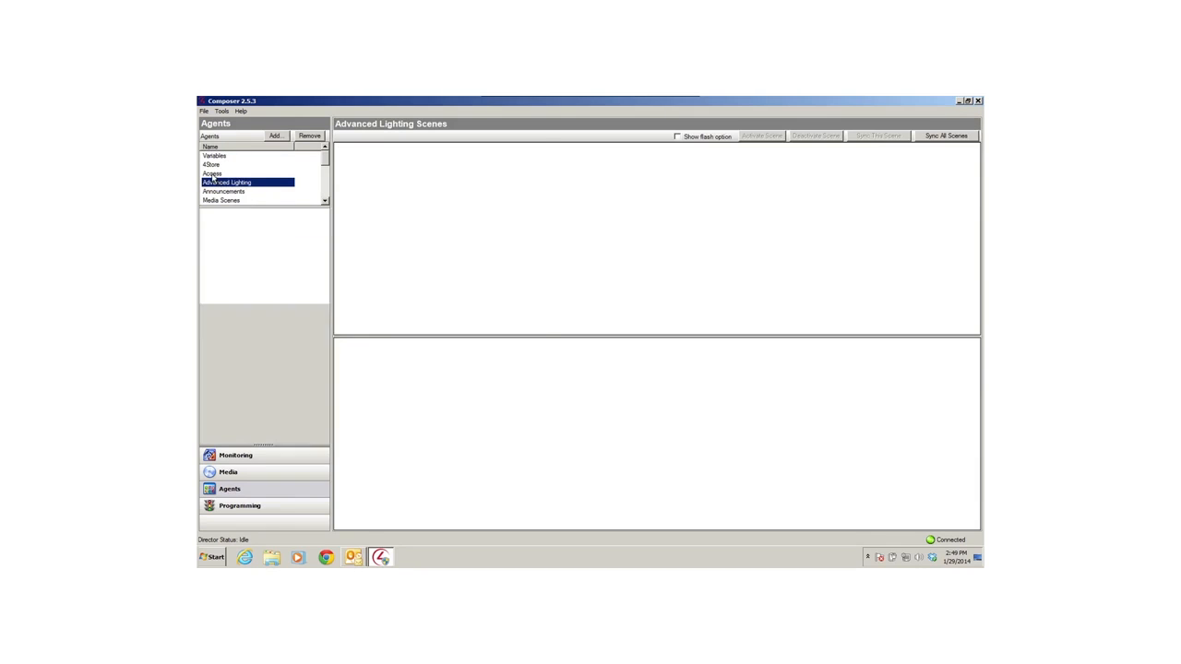
# Step: Check the Access agent's code settings, then view the 'Time to leave' announcement
pyautogui.click(212, 174)
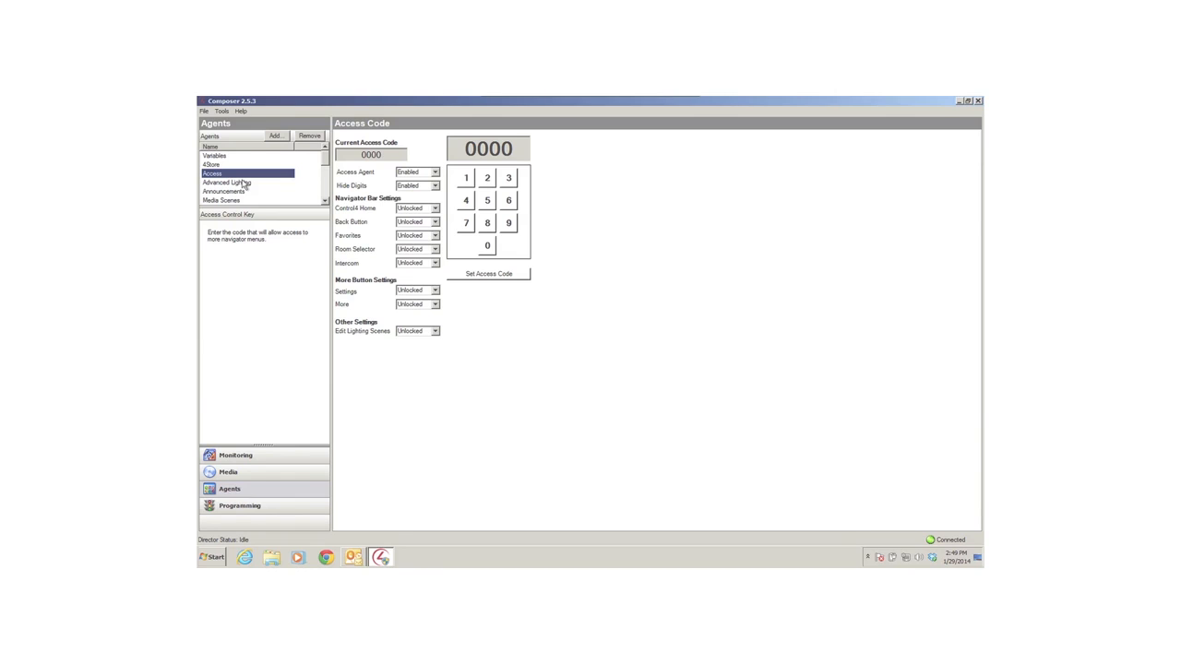
pyautogui.click(223, 191)
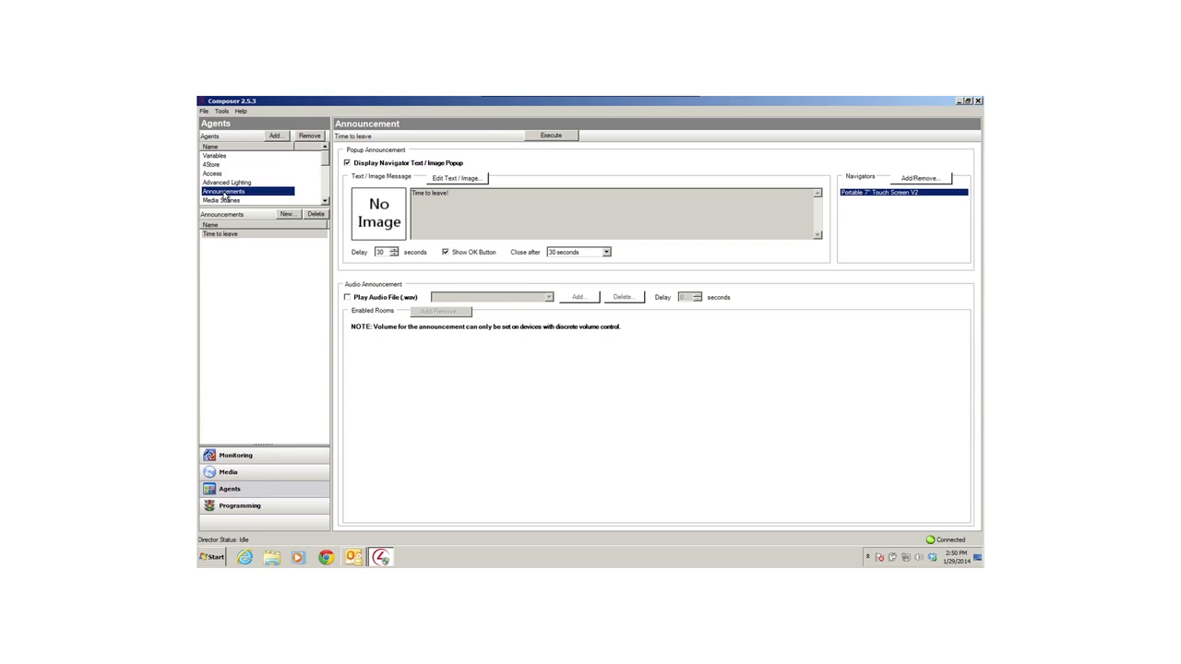
# Step: View the empty Media Scenes agent, then open Custom Buttons listing the house's rooms
pyautogui.click(222, 201)
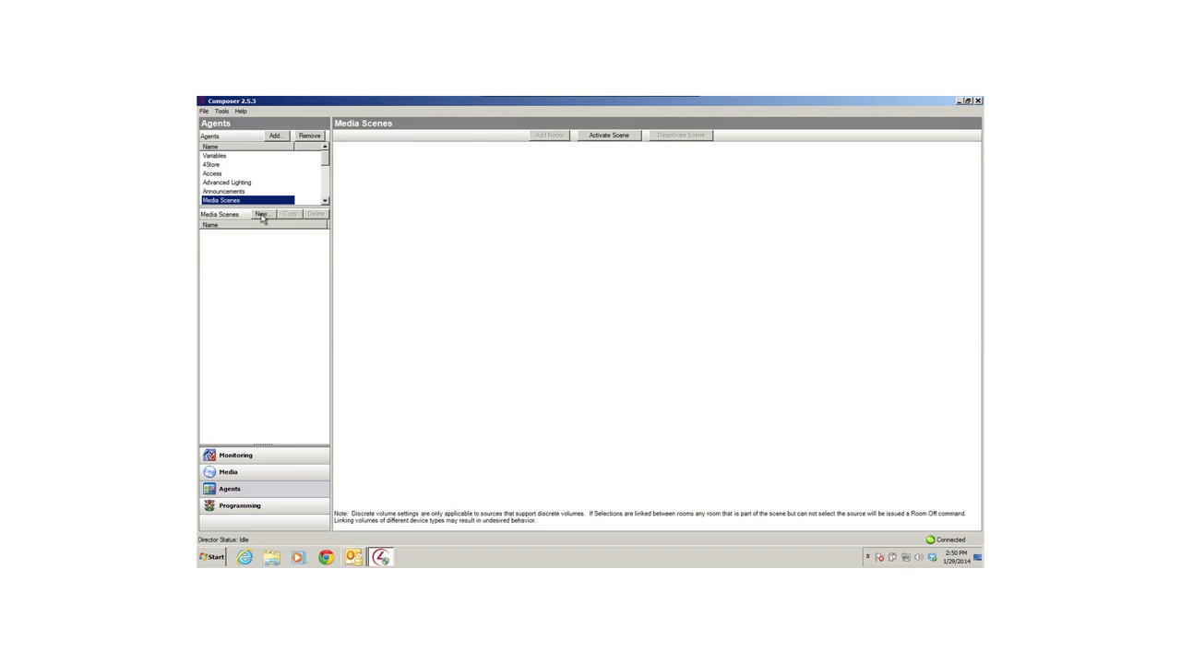
pyautogui.click(262, 214)
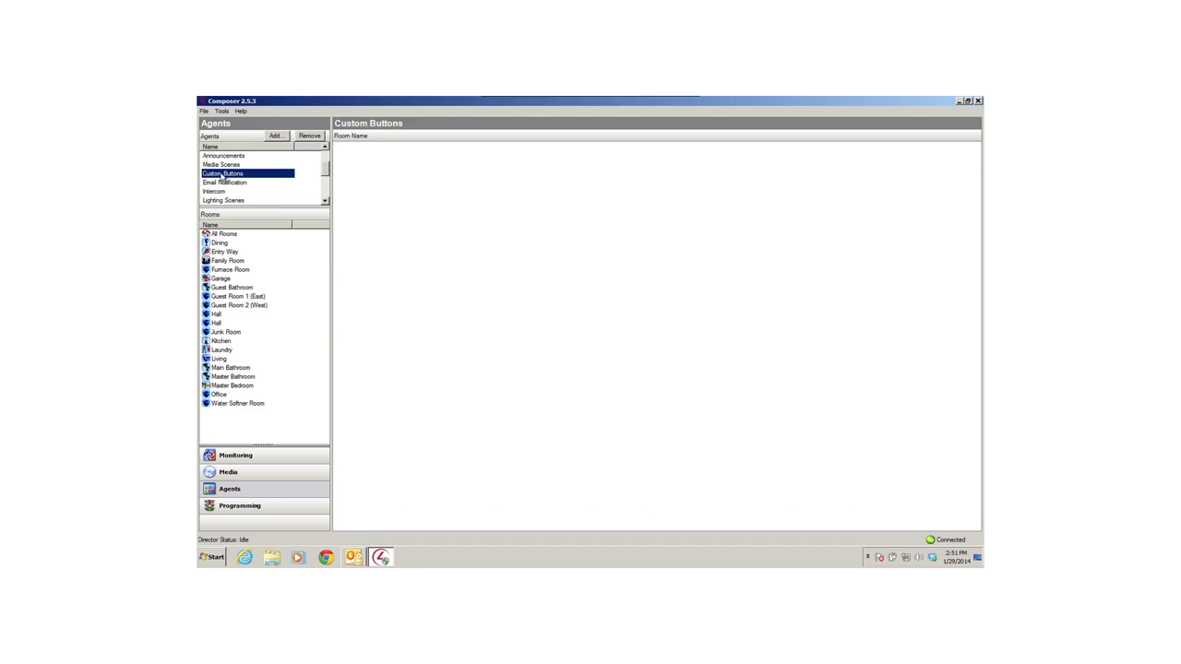
# Step: Review the Dining room's six custom buttons, then view the 'Remote battery is low' email template
pyautogui.click(220, 242)
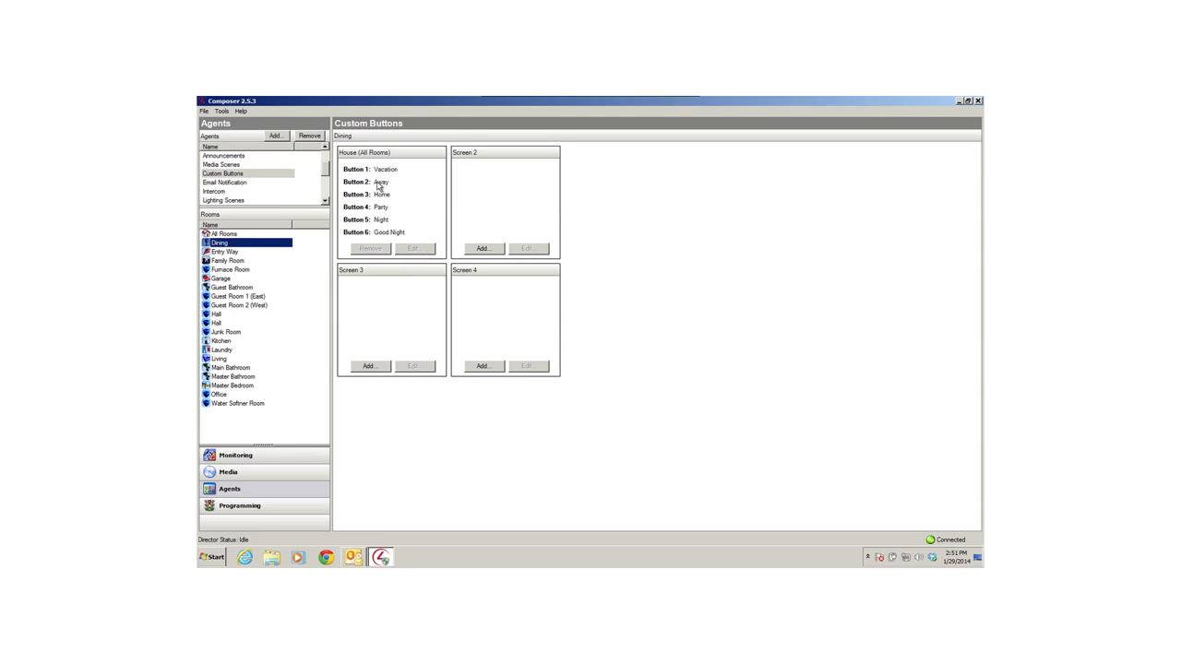
pyautogui.moveTo(398, 188)
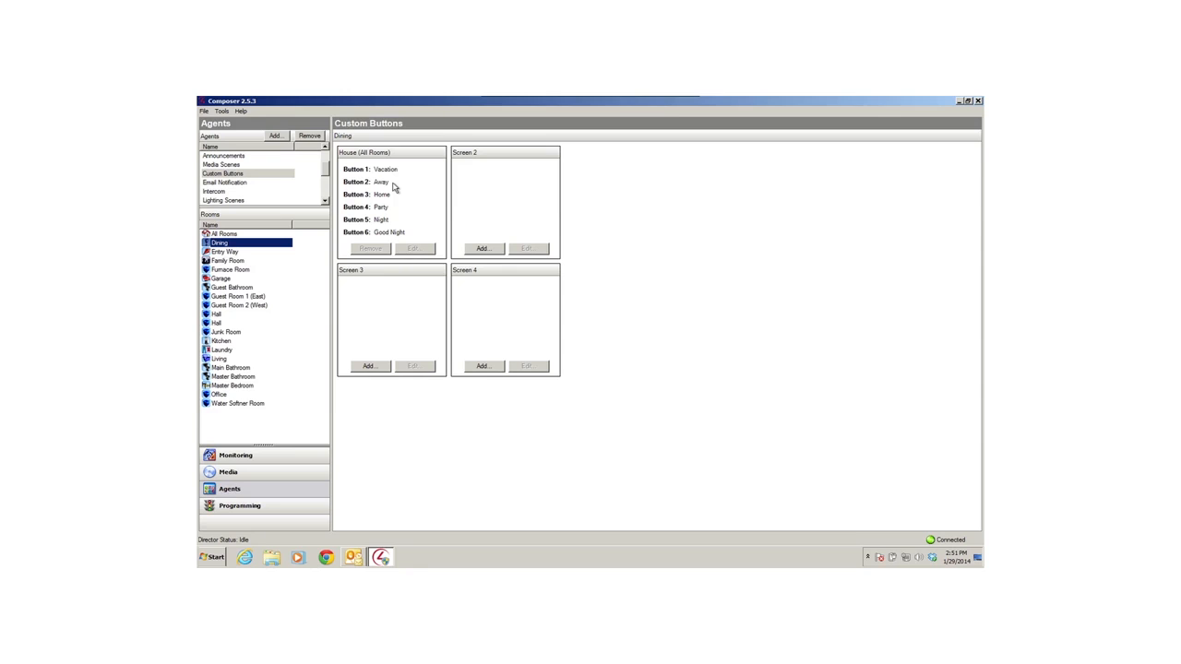
pyautogui.click(232, 182)
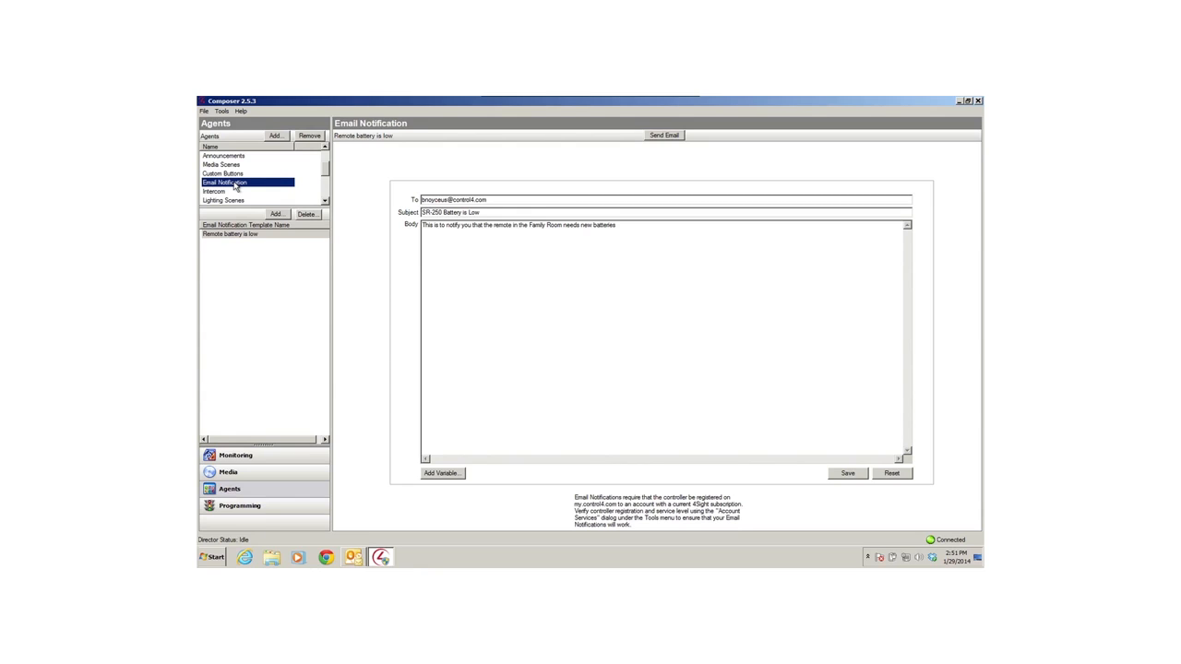
# Step: Open the Intercom agent to see its group of two portable touch screens
pyautogui.click(214, 191)
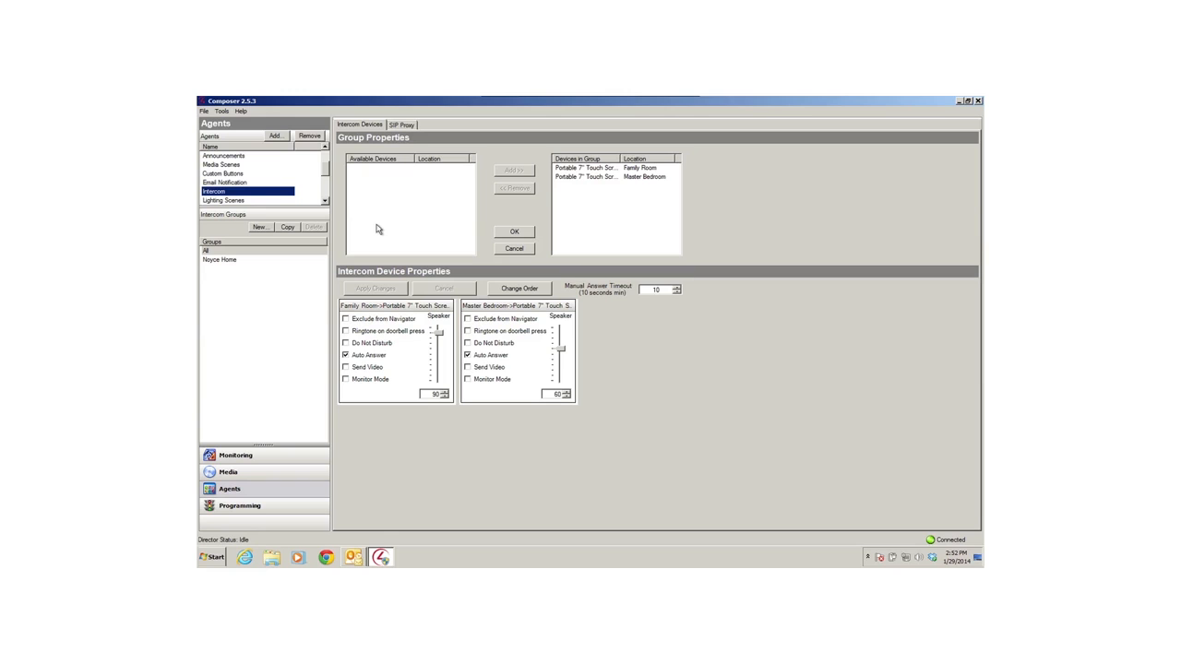
pyautogui.moveTo(429, 241)
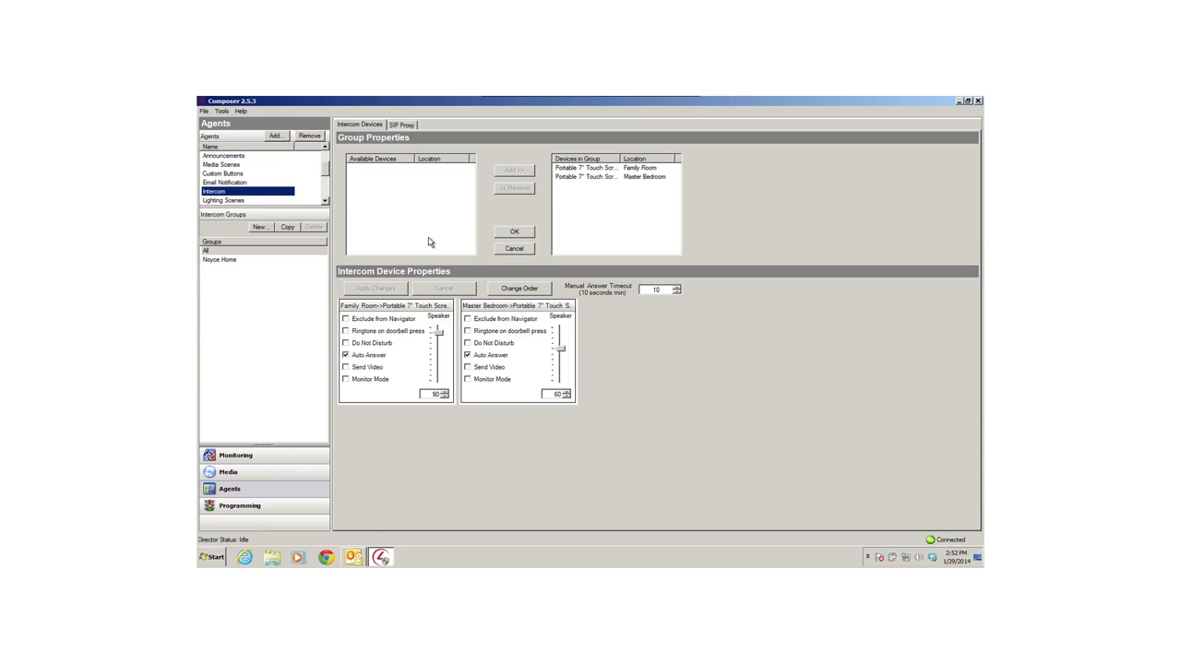
# Step: View the empty Macros agent, then the Screen Saver's Seagate storage and 30-second interval
pyautogui.click(231, 191)
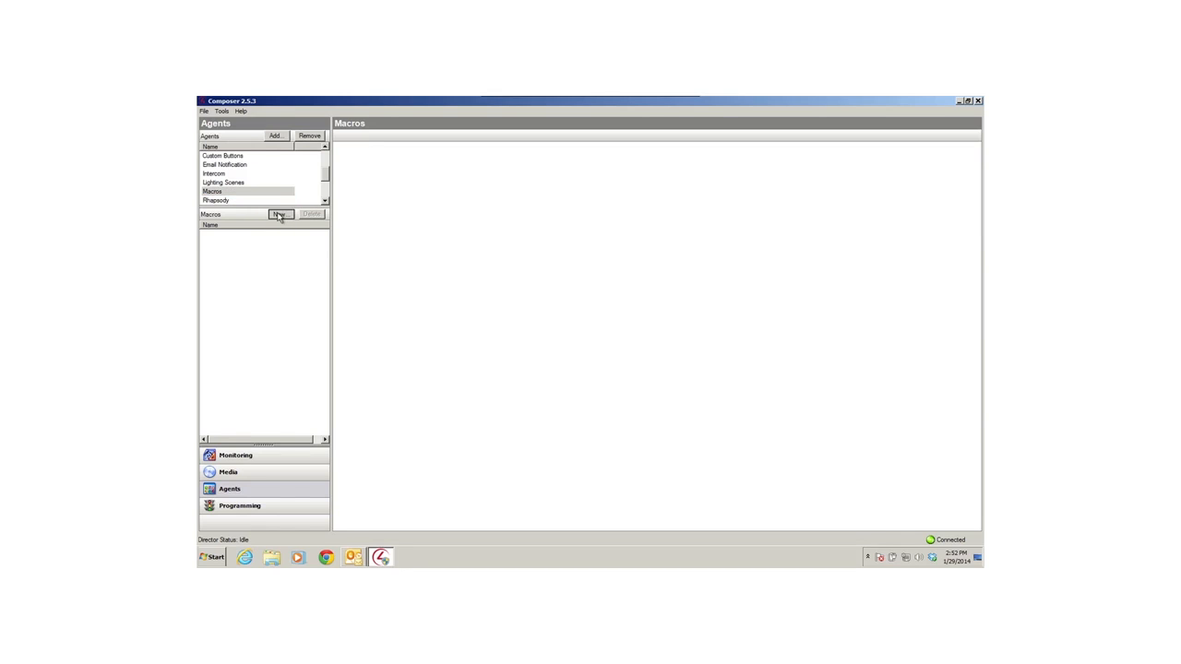
pyautogui.click(278, 215)
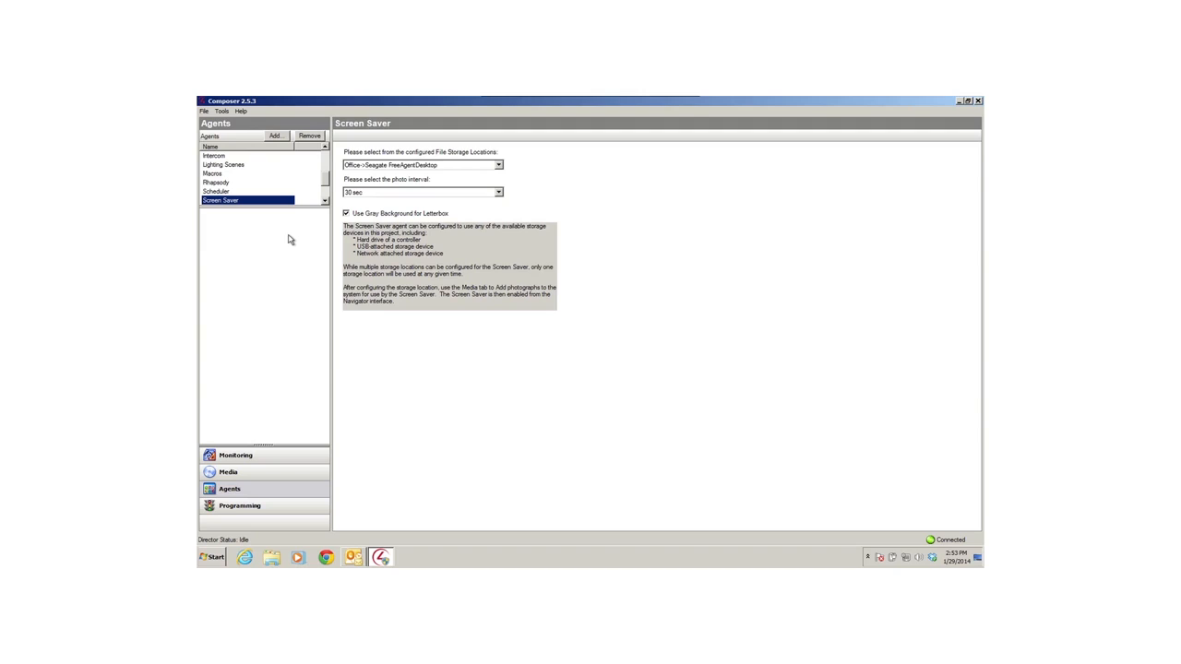
# Step: Check the 15-minute Bathroom Fan timer, then view the Video Wall's Ultimate Sports Agent scene
pyautogui.click(222, 191)
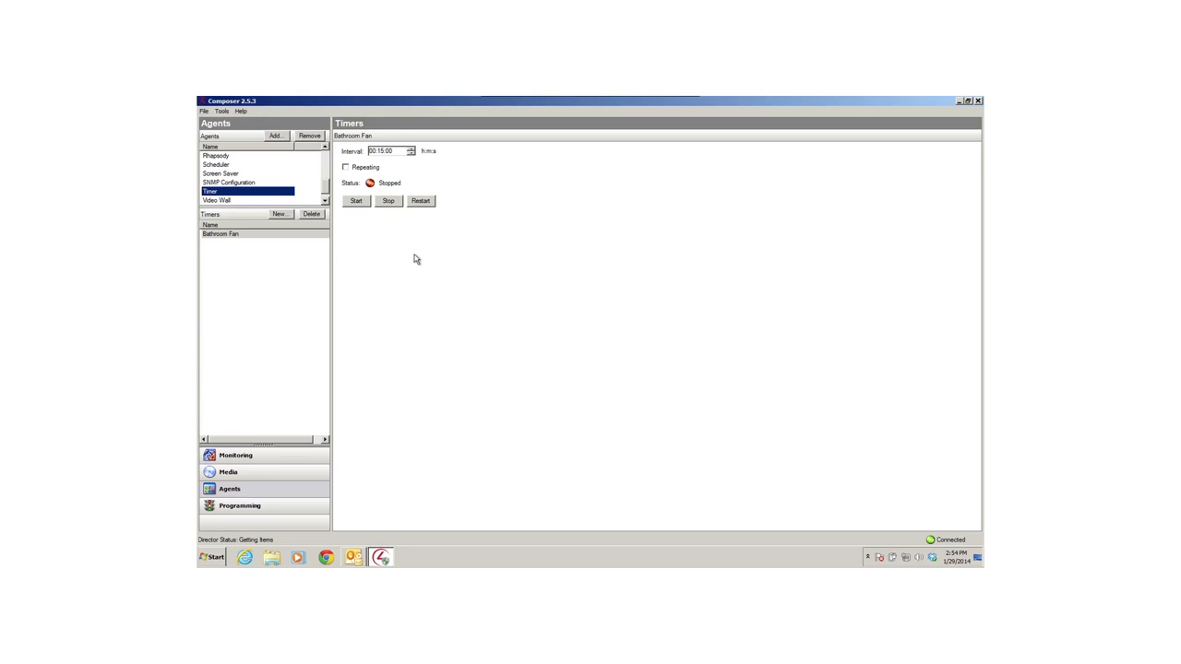
pyautogui.click(218, 198)
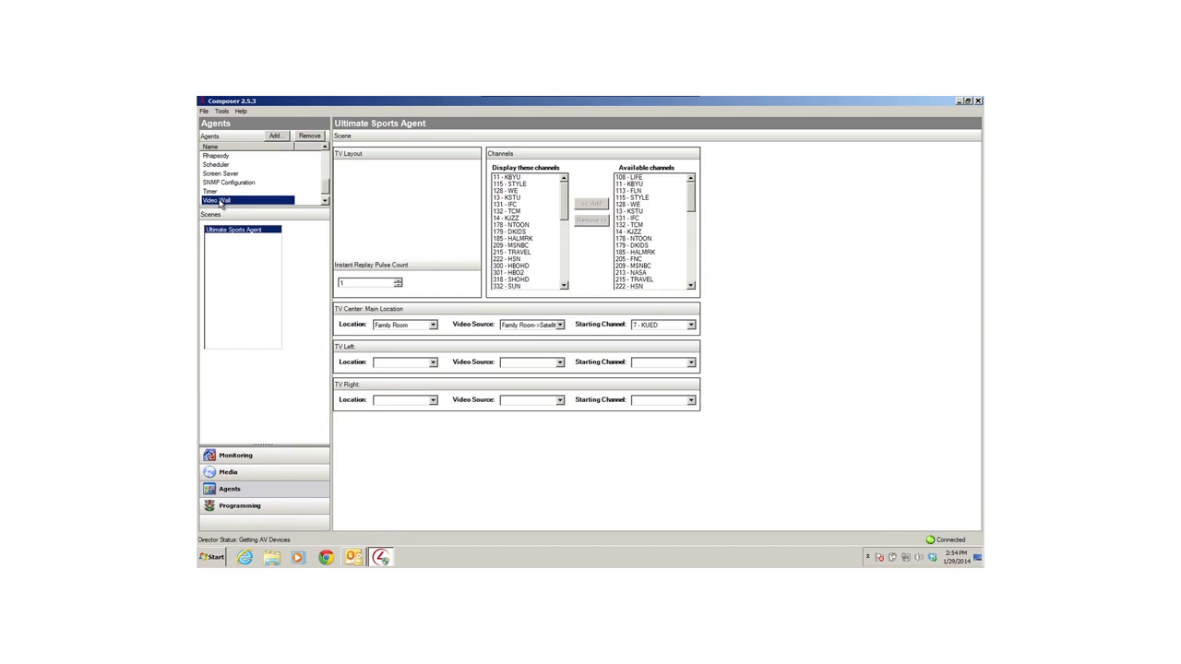
pyautogui.moveTo(357, 232)
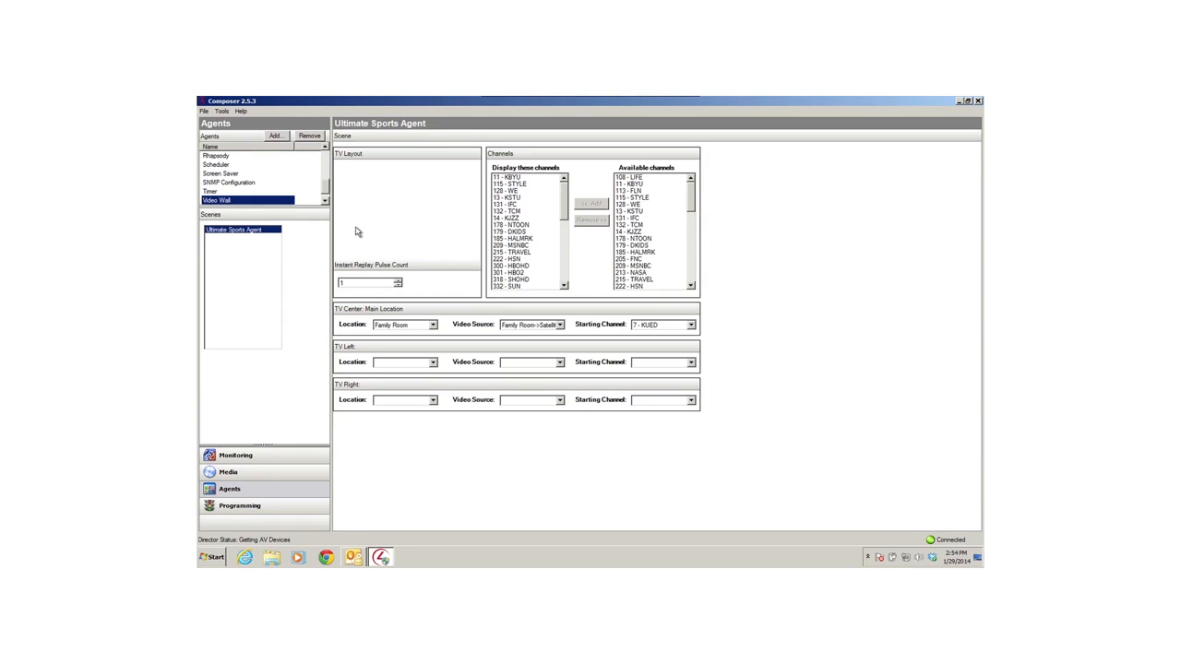
pyautogui.moveTo(413, 238)
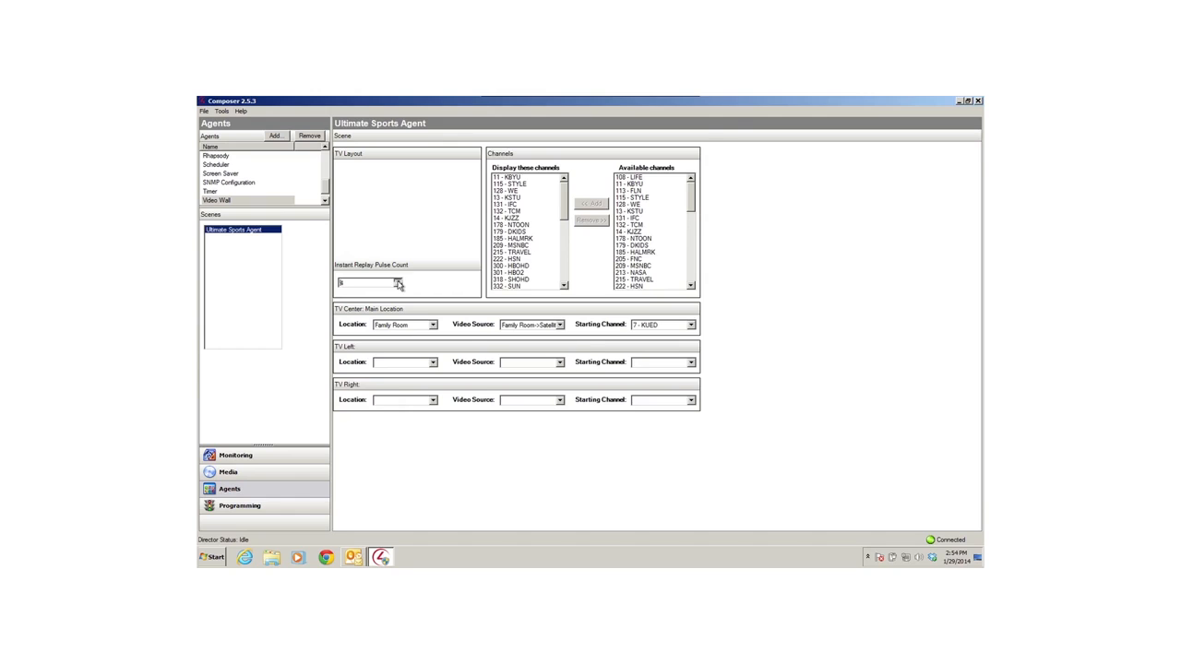
# Step: View the Good Morning wakeup scene, then switch to Programming with its project-load events
pyautogui.click(222, 198)
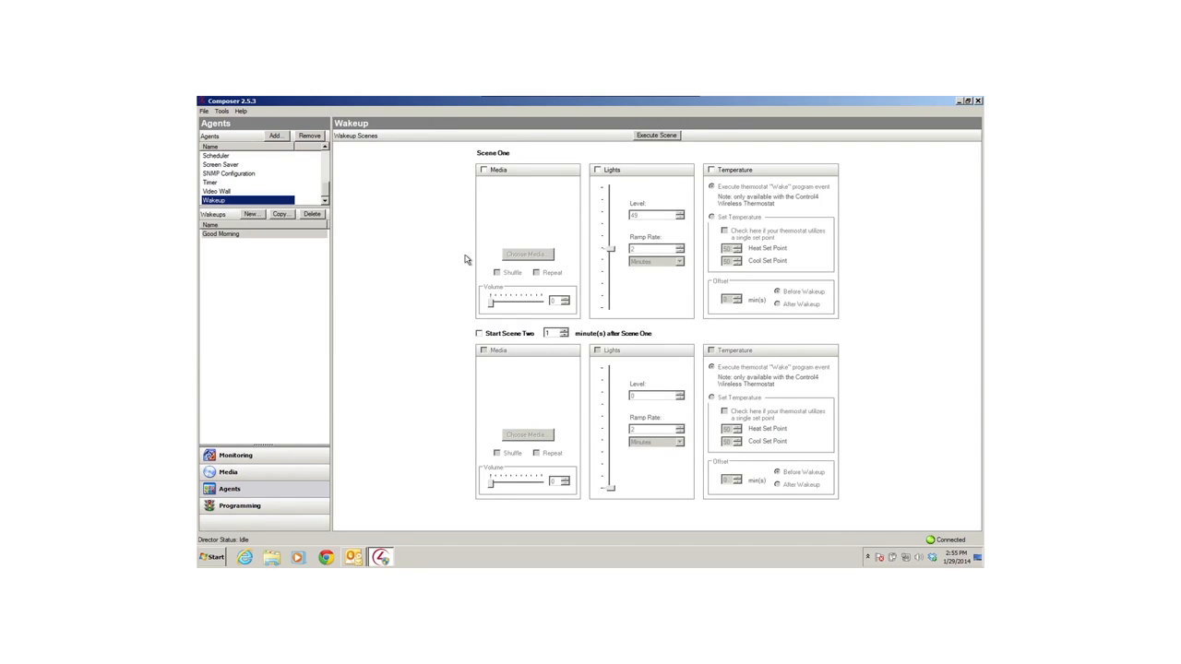
pyautogui.moveTo(441, 257)
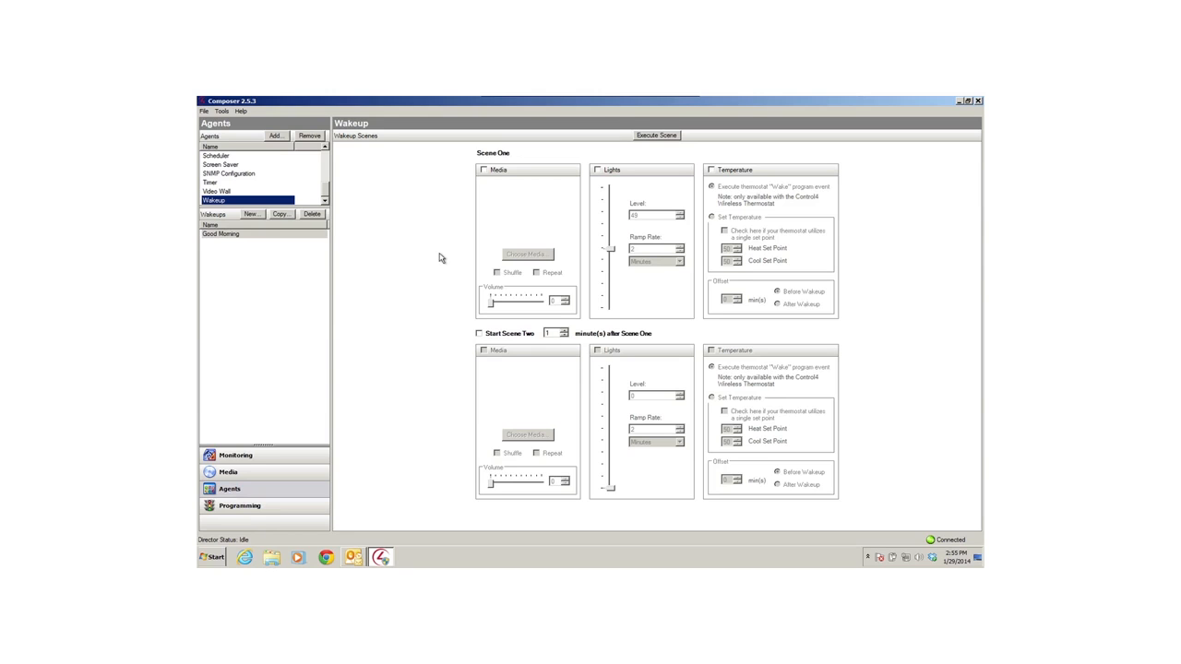
pyautogui.click(240, 506)
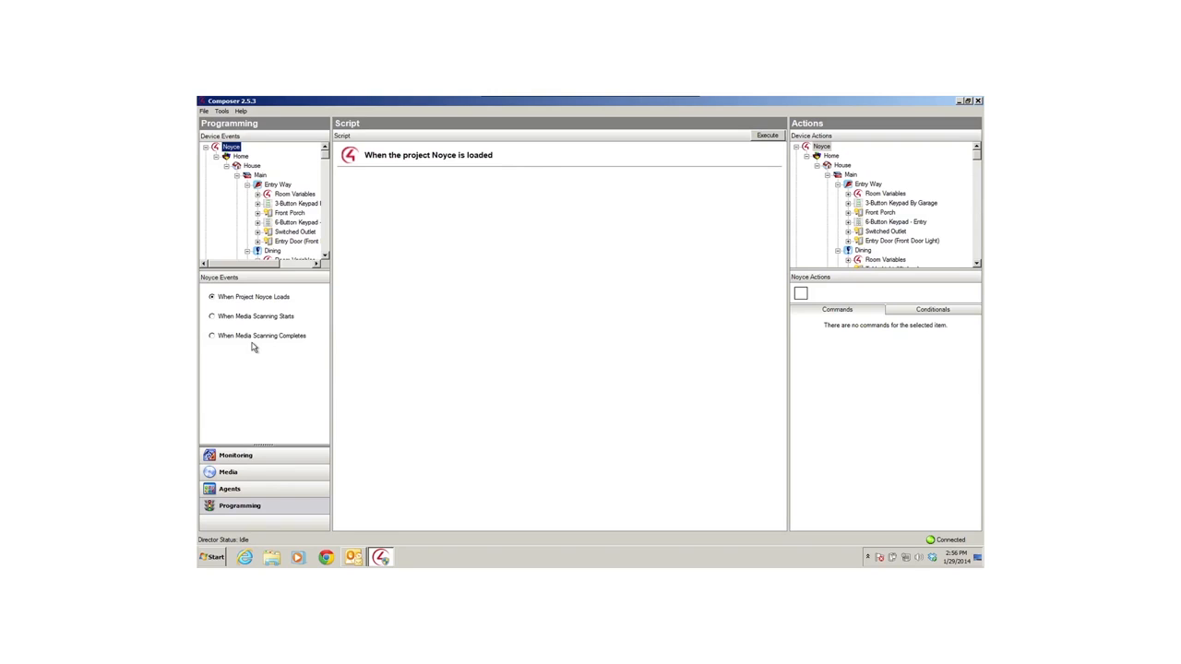
# Step: Pick the Front Porch level-change event and show the Dining Table Light (Kitchen) commands
pyautogui.click(287, 167)
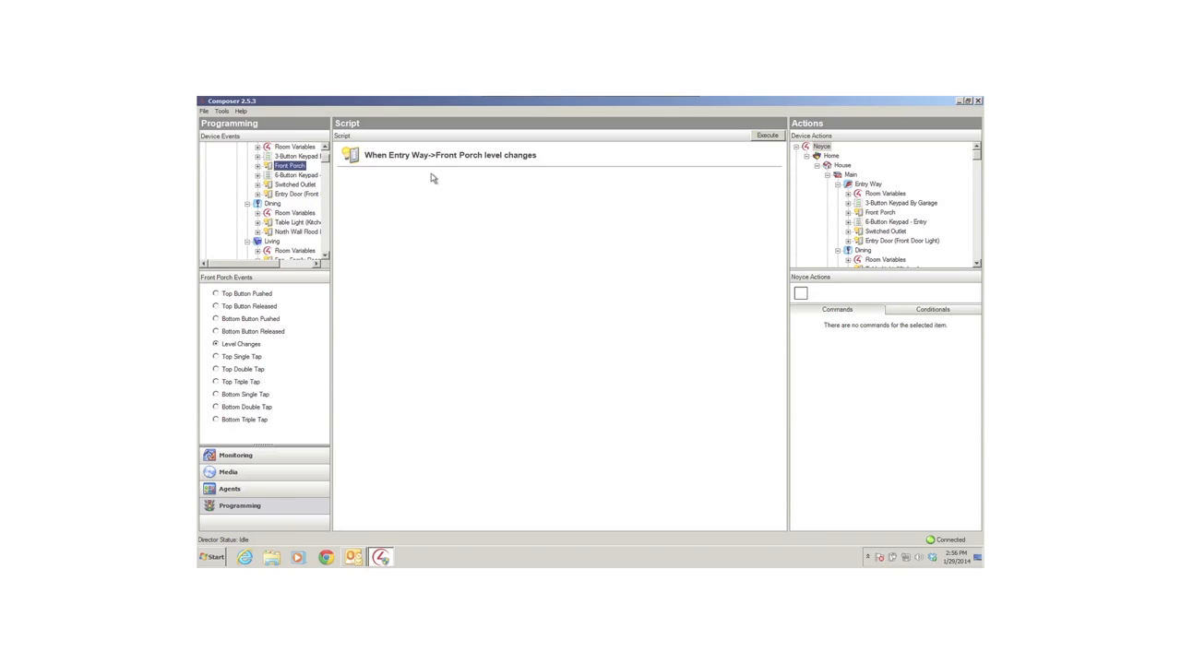
pyautogui.moveTo(444, 182)
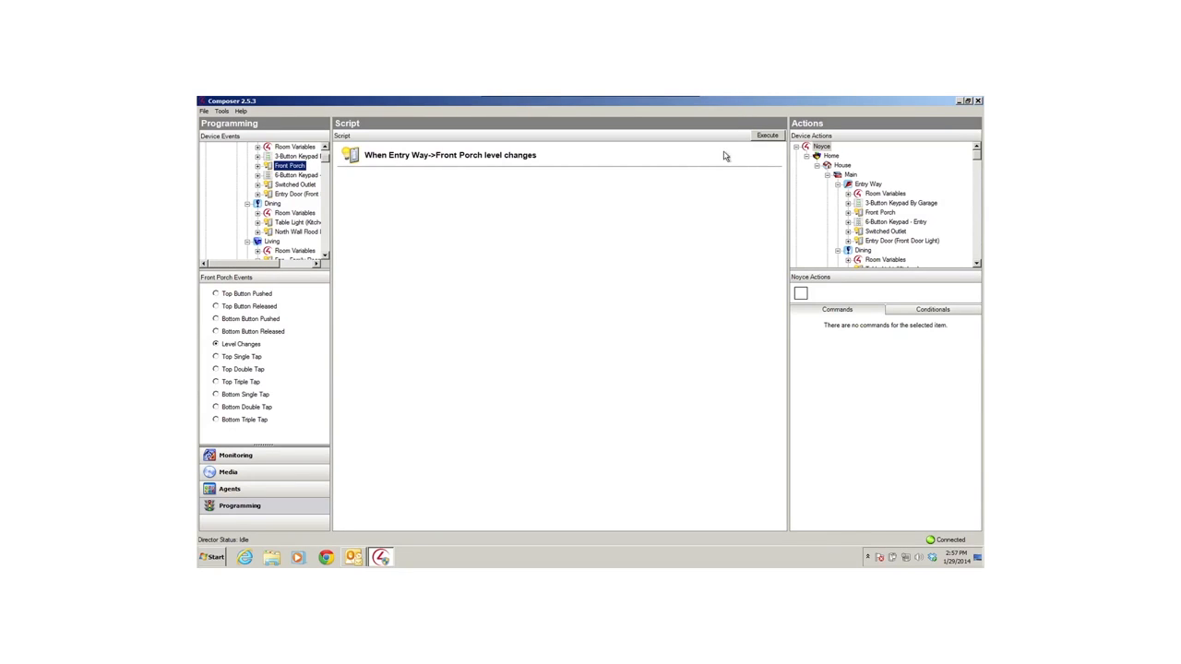
pyautogui.moveTo(975, 162)
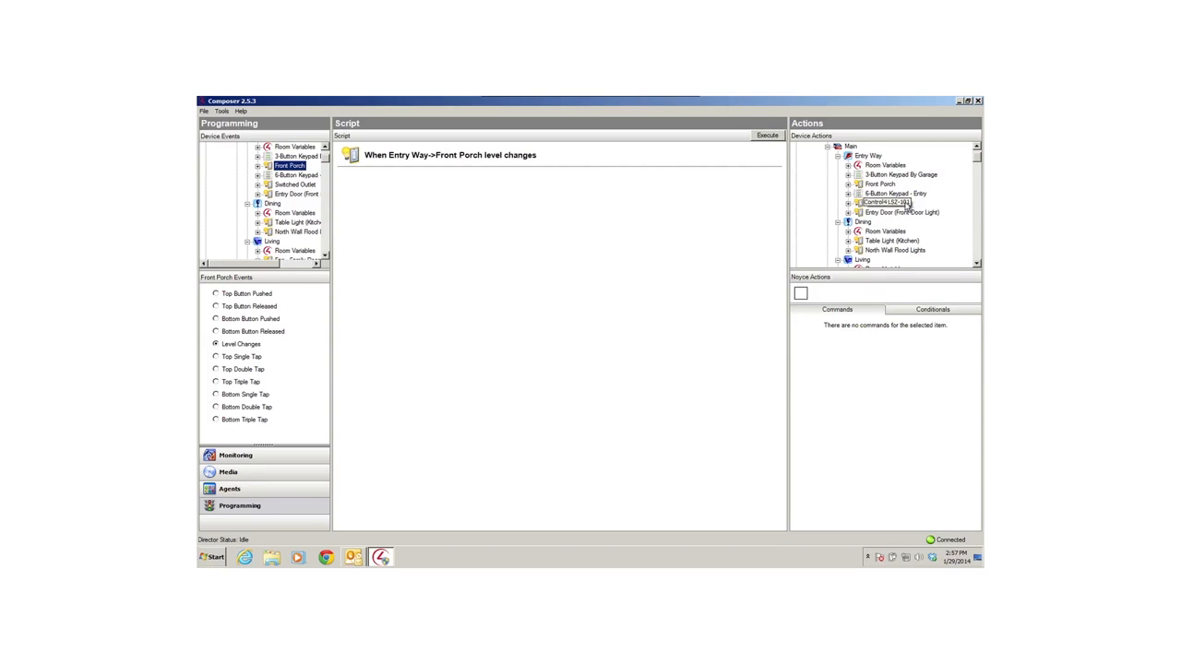
pyautogui.click(888, 241)
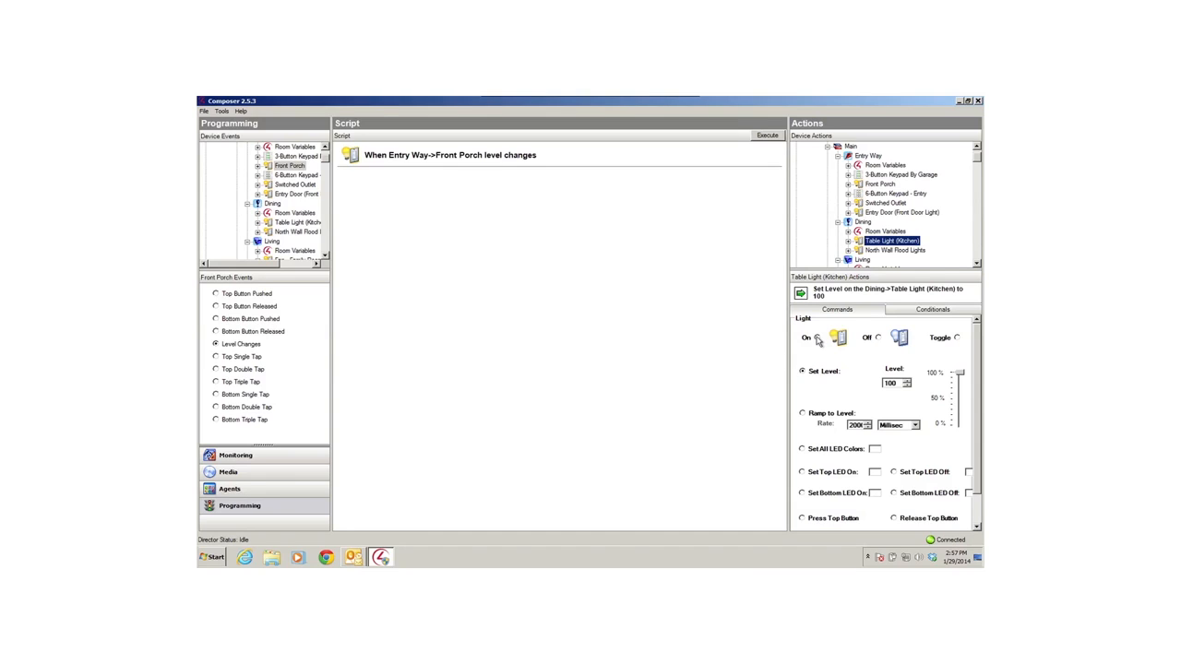
# Step: Add a 5-second Programming Control delay as the Front Porch script's first command
pyautogui.click(817, 339)
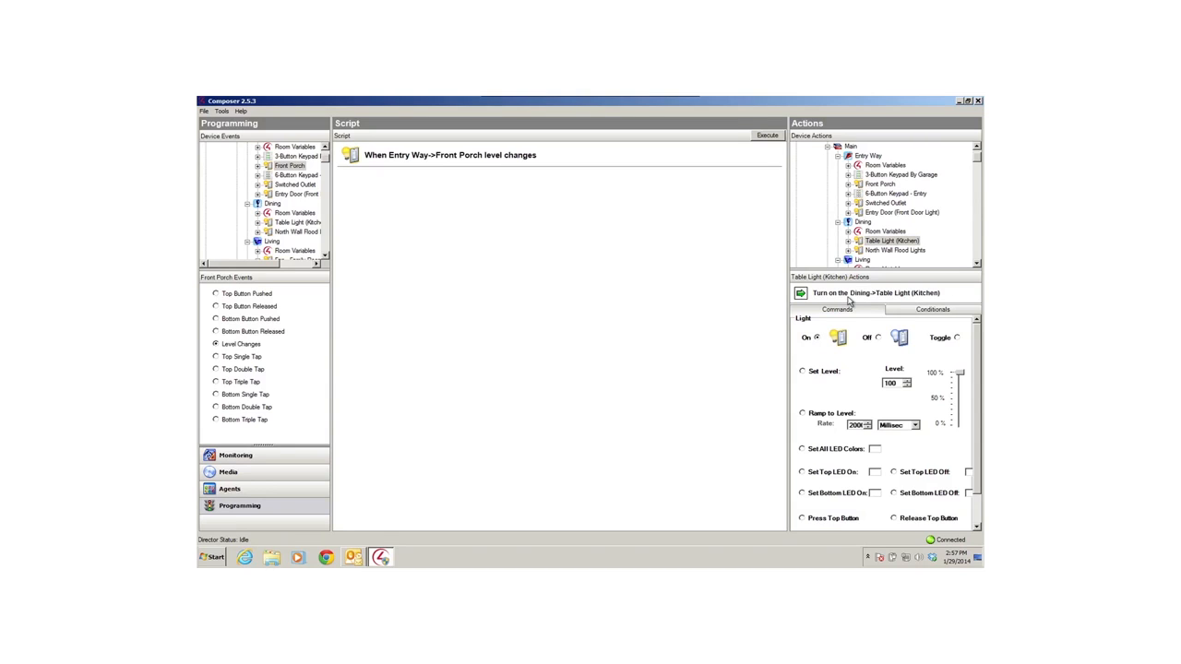
pyautogui.moveTo(842, 318)
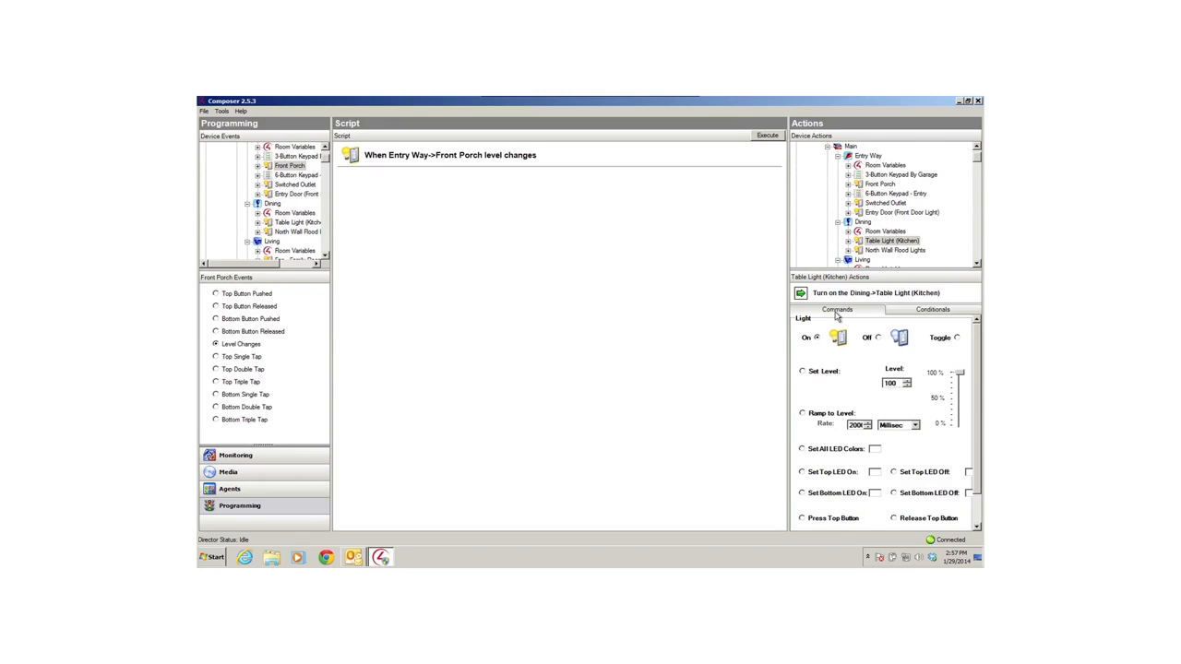
pyautogui.click(833, 175)
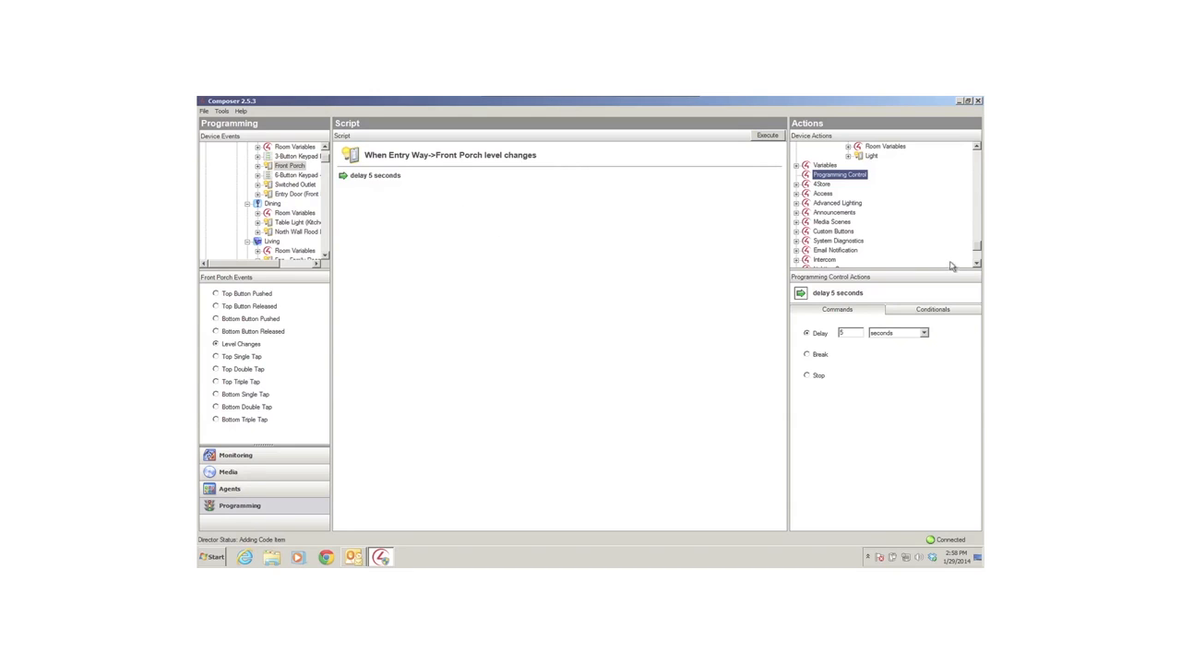
# Step: Select the On command for the Dining Table Light (Kitchen) in Device Actions
pyautogui.scroll(-3)
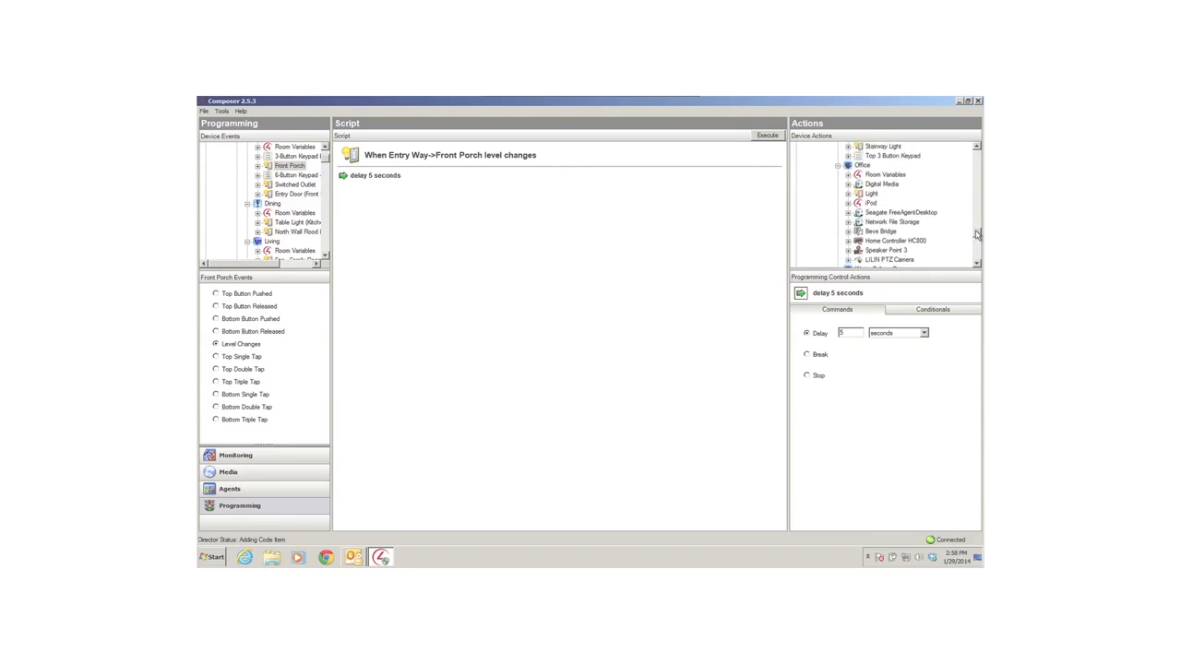
pyautogui.scroll(-3)
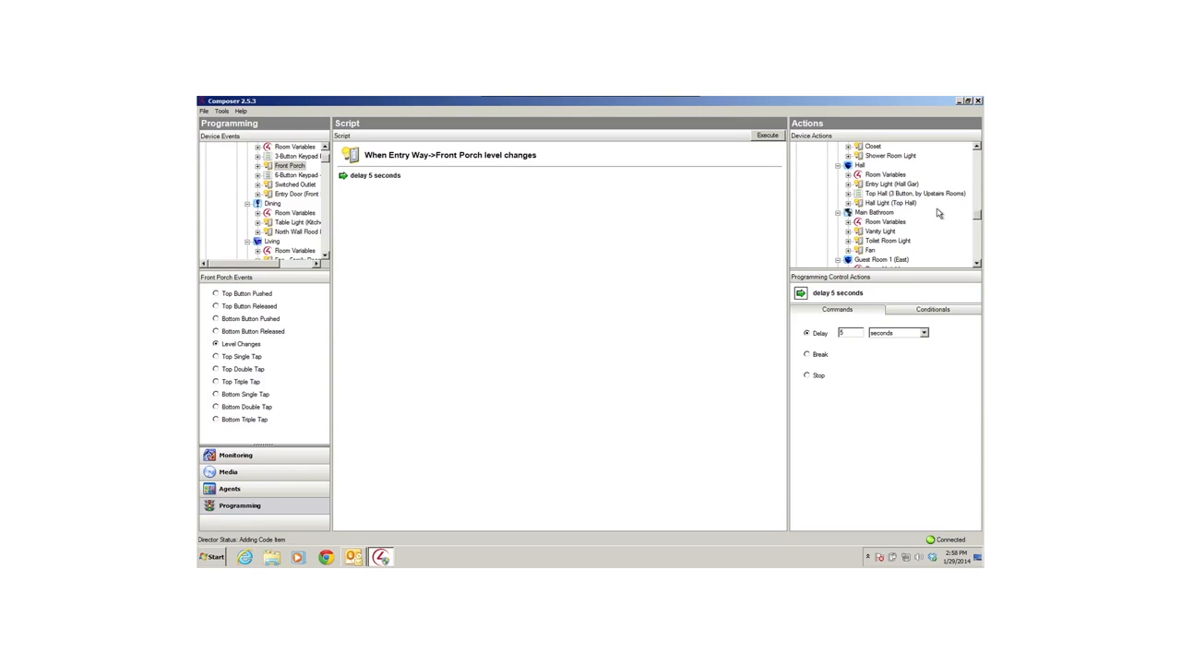
pyautogui.click(886, 193)
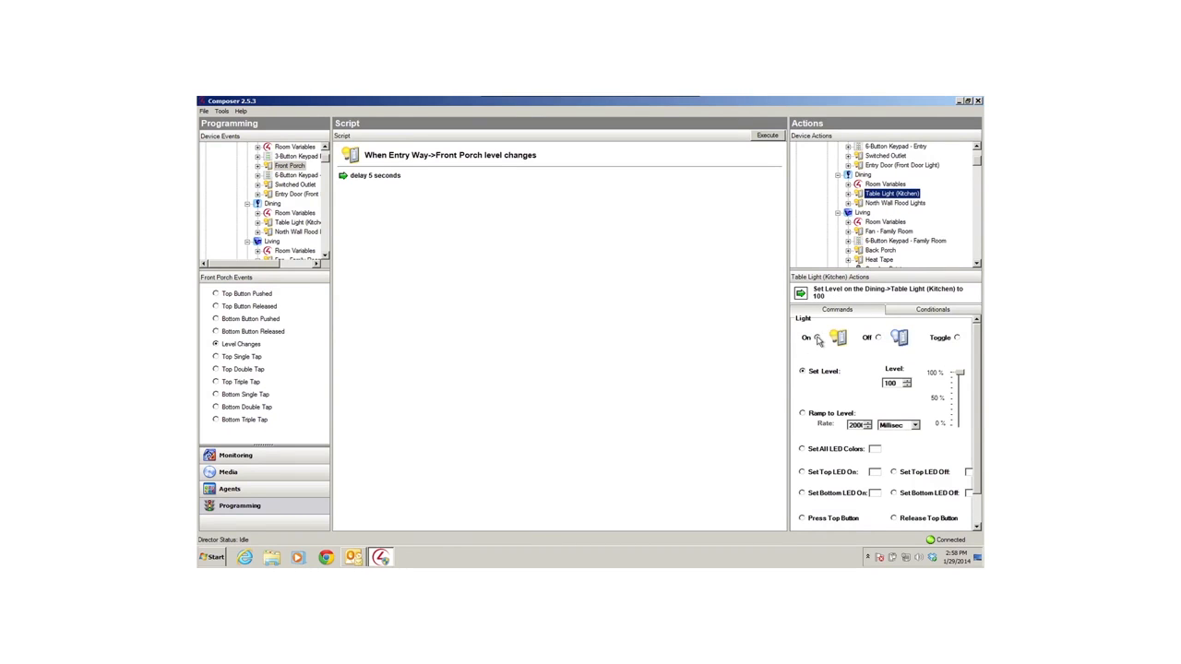
pyautogui.click(802, 337)
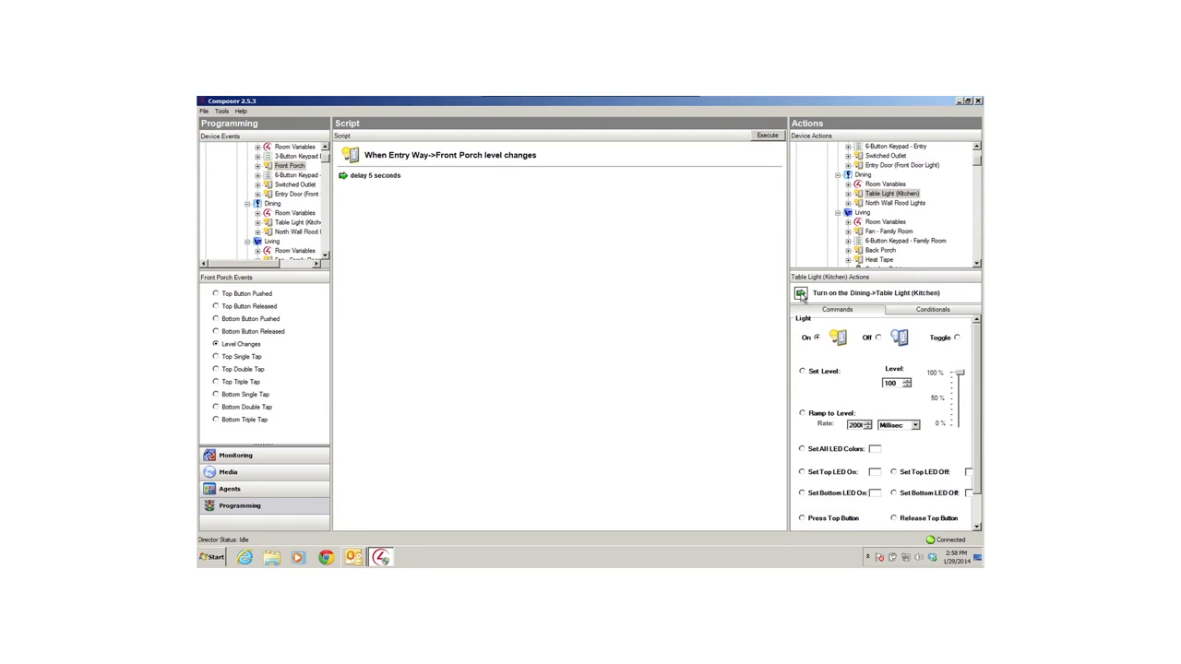